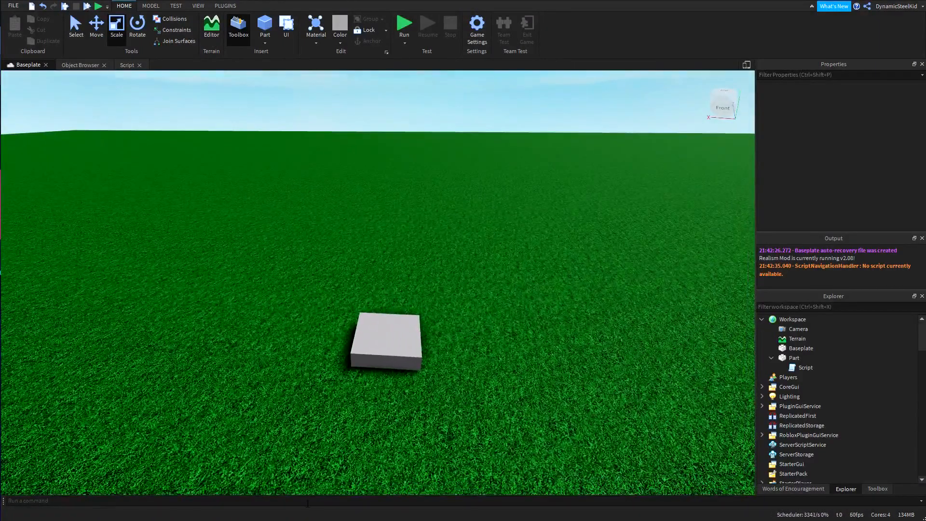
- Switch the Explorer selection between the Script and Part, ending on Part to show its properties
click(794, 358)
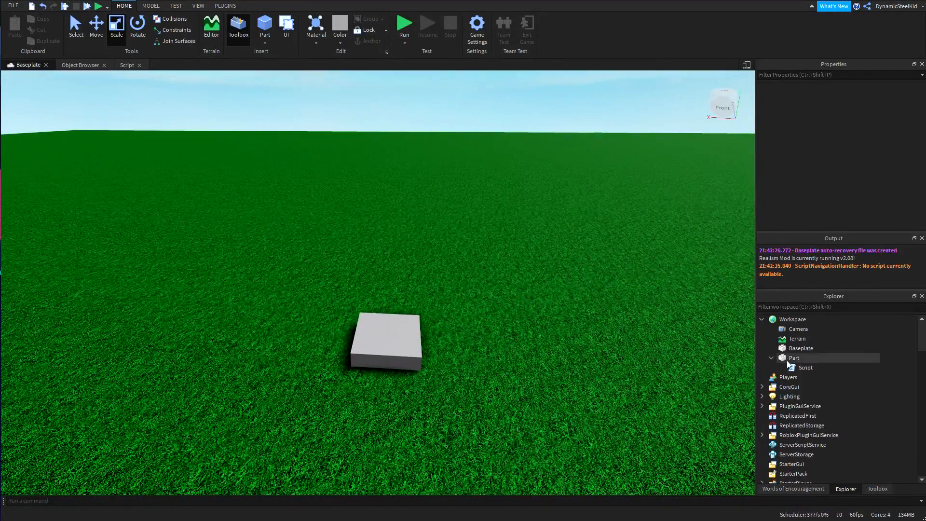
click(805, 367)
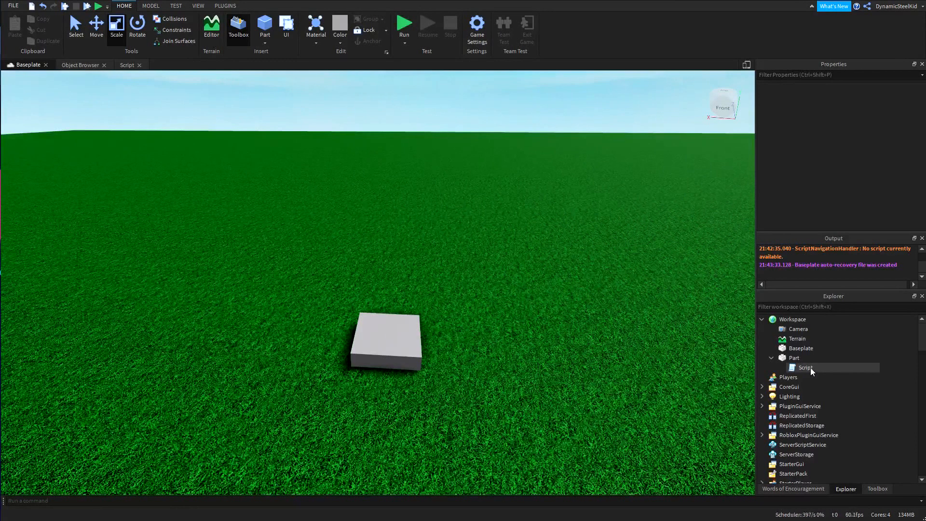
double_click(805, 367)
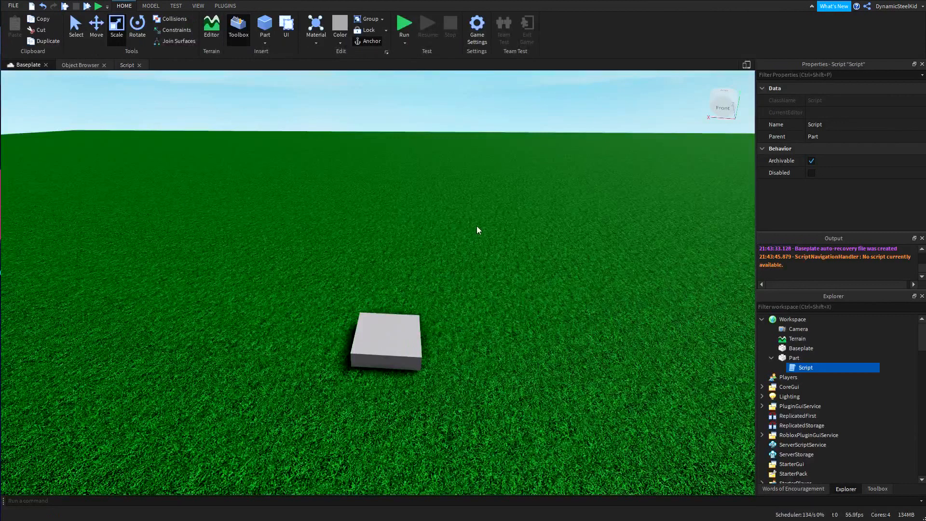
click(794, 358)
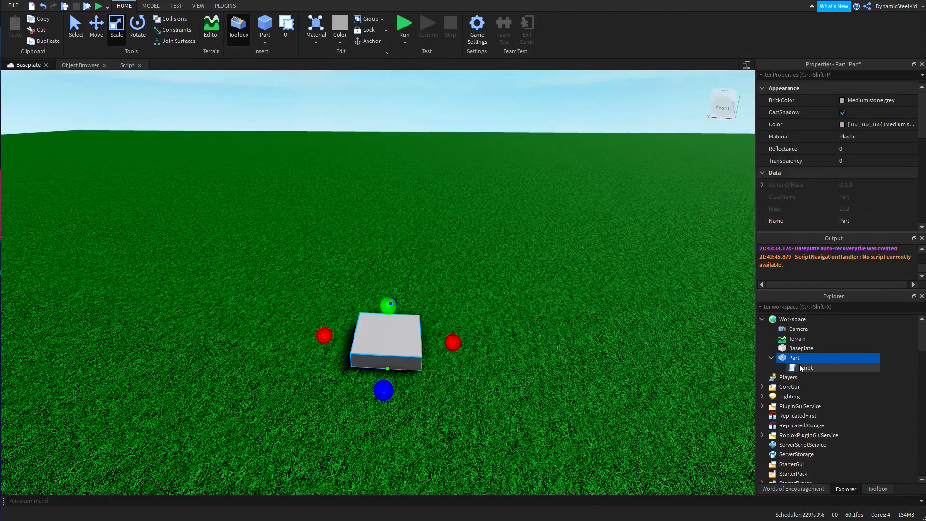
double_click(794, 368)
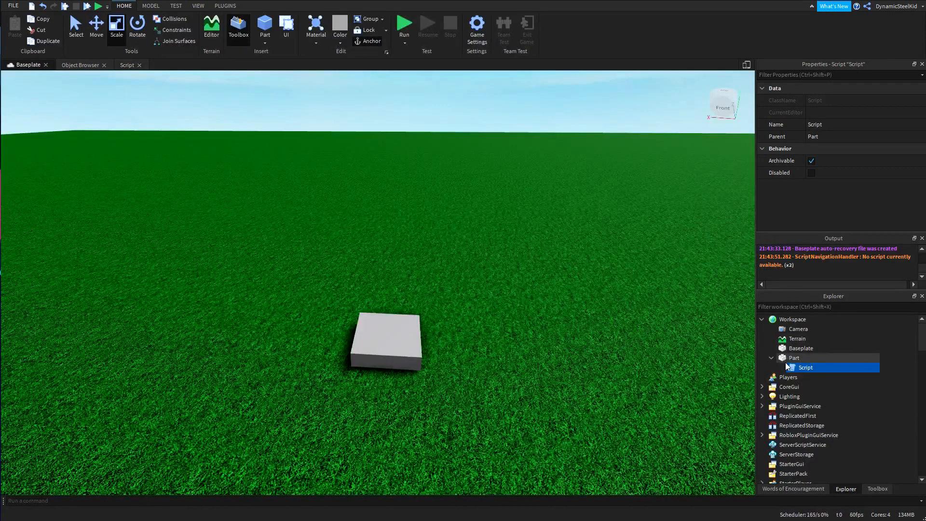
click(794, 358)
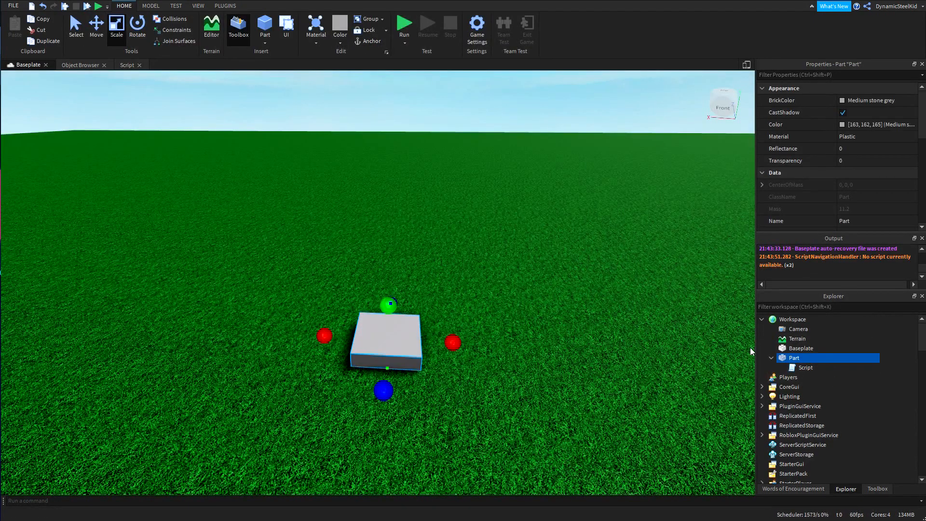
mouse_move(780, 364)
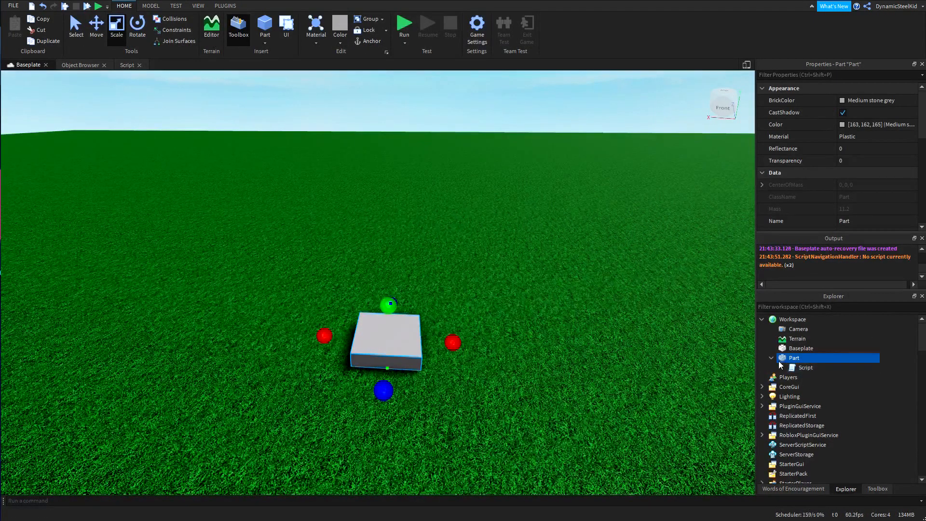
- Open the Part's Script and write an empty 'while true do … end' loop
double_click(805, 367)
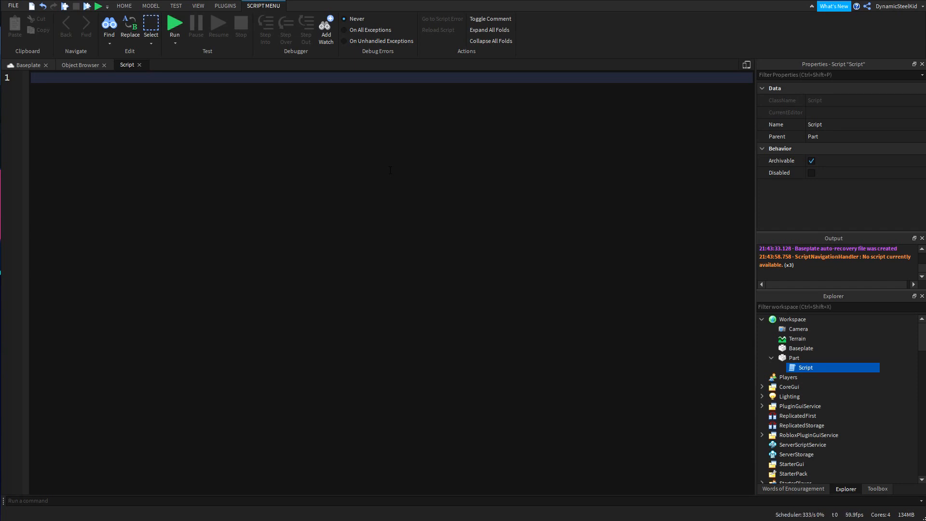
text(while)
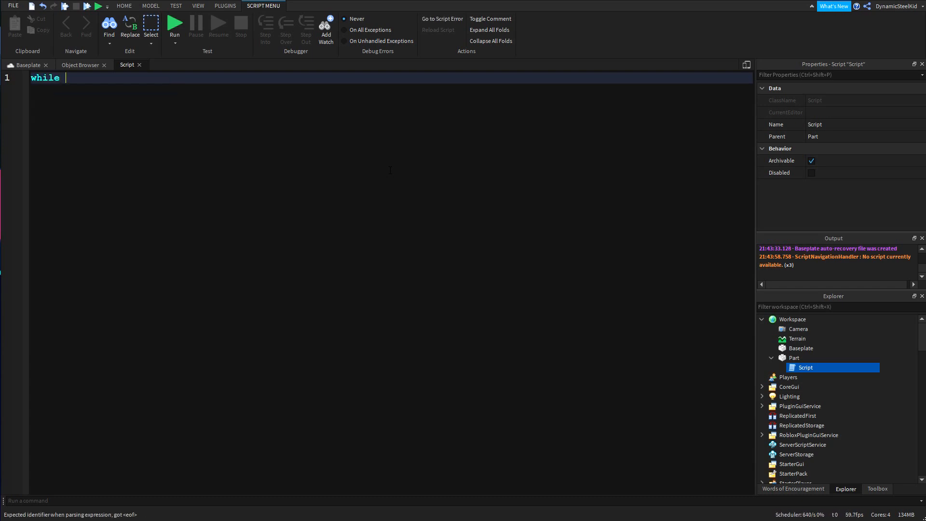
text(true do)
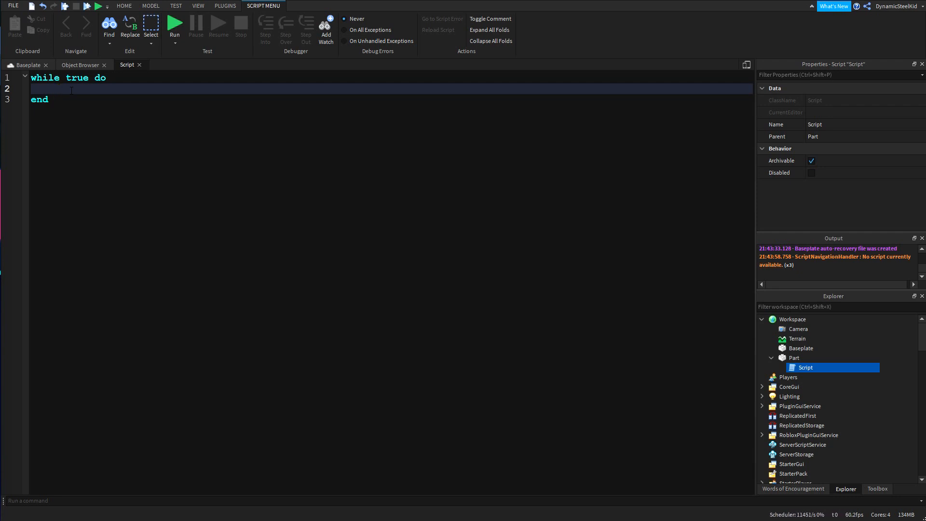
- Inside the loop, write script.Parent.Color = Color3.fromHSV(0,1,1)
text(script.Parent.Color = Color3)
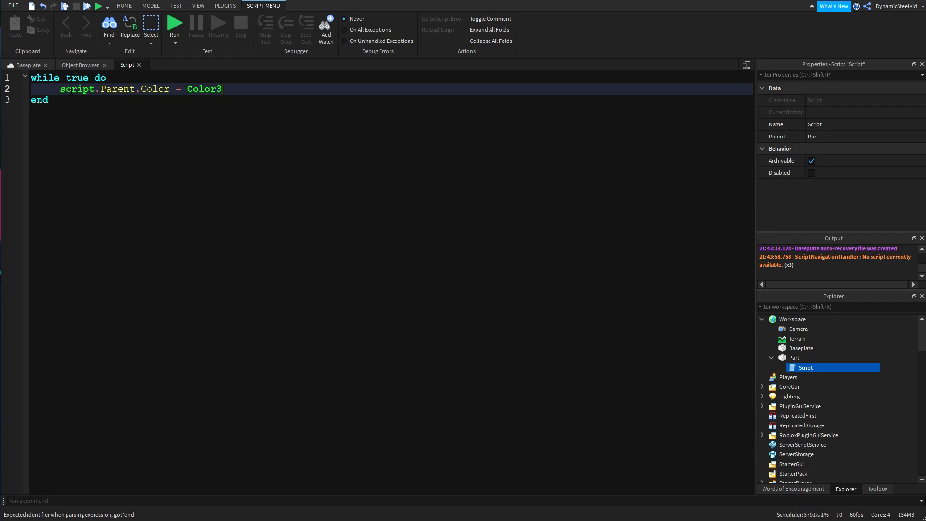
text(.fromHSV()
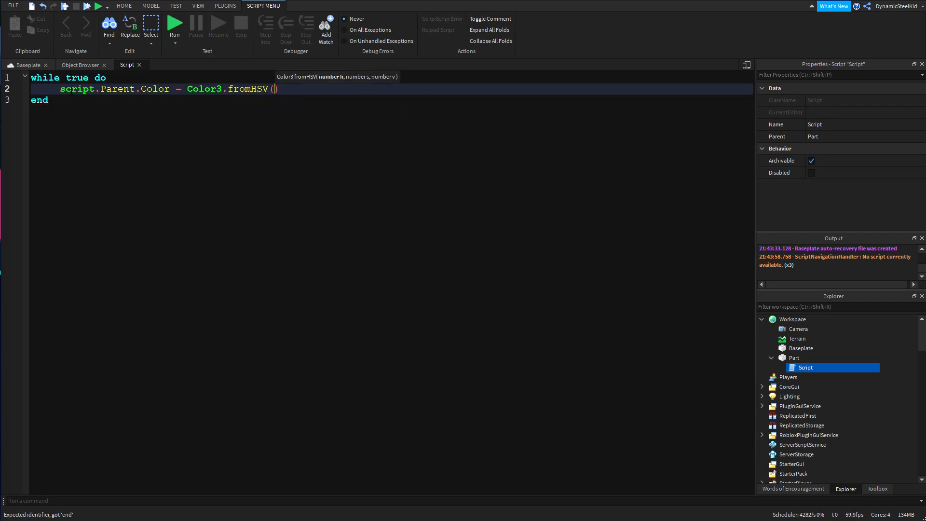
text(0,1)
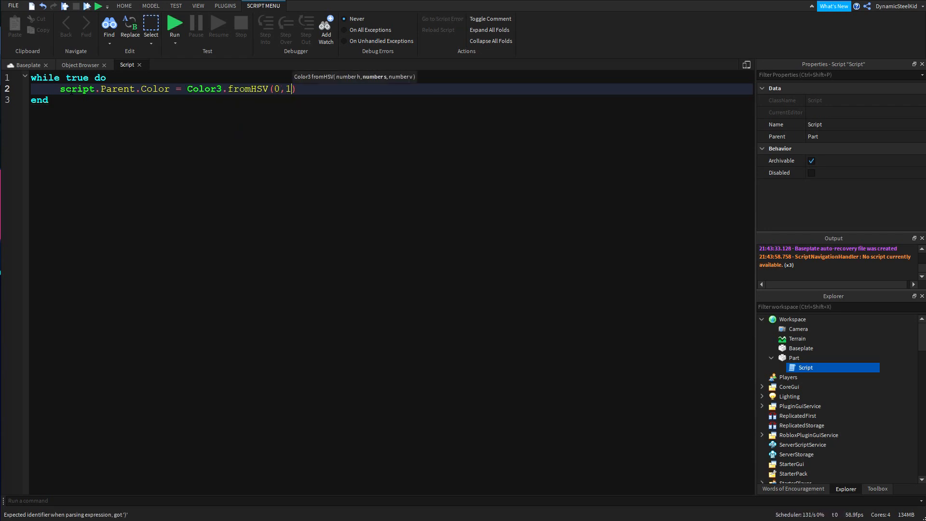
text(,1)
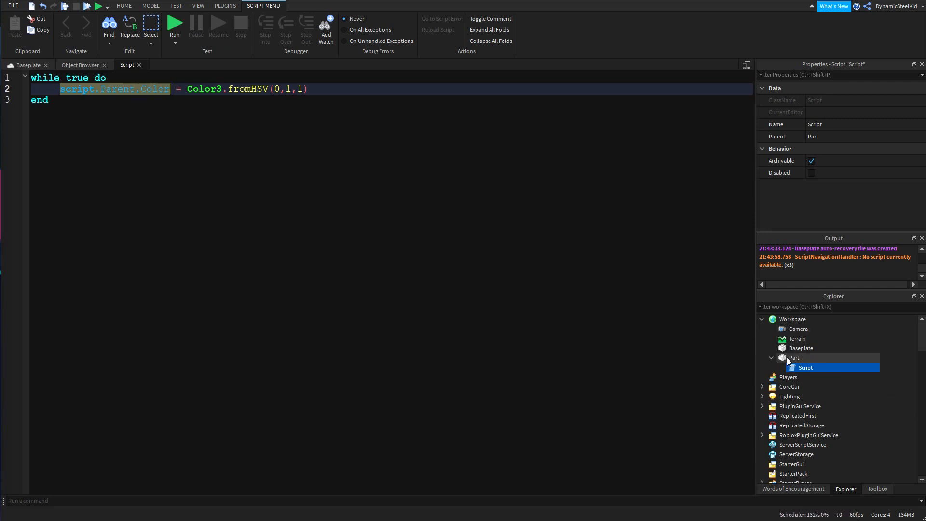
- Select the Part in the Explorer to inspect its Color property
click(795, 357)
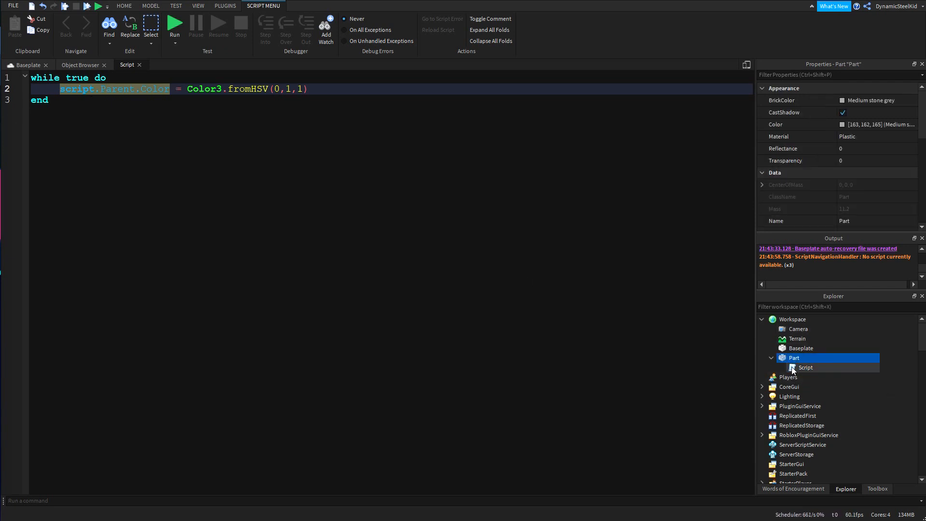
click(806, 367)
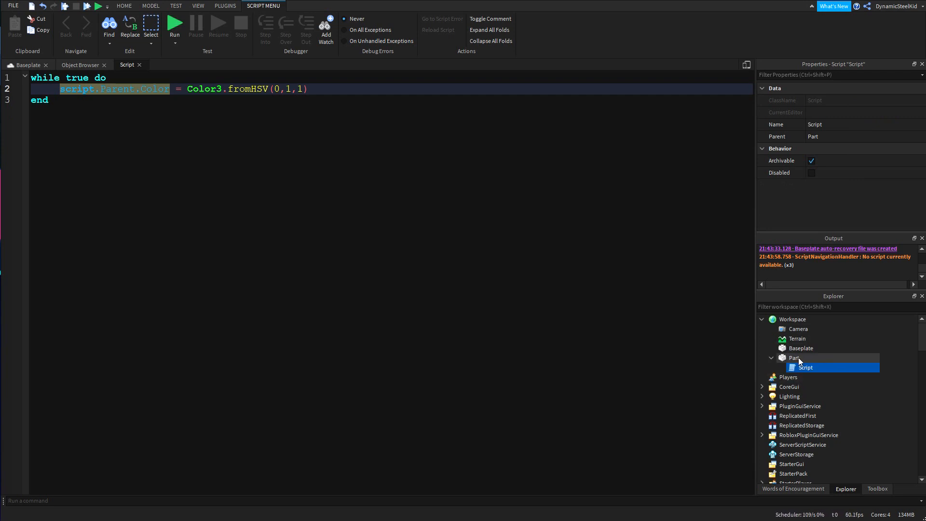
click(795, 357)
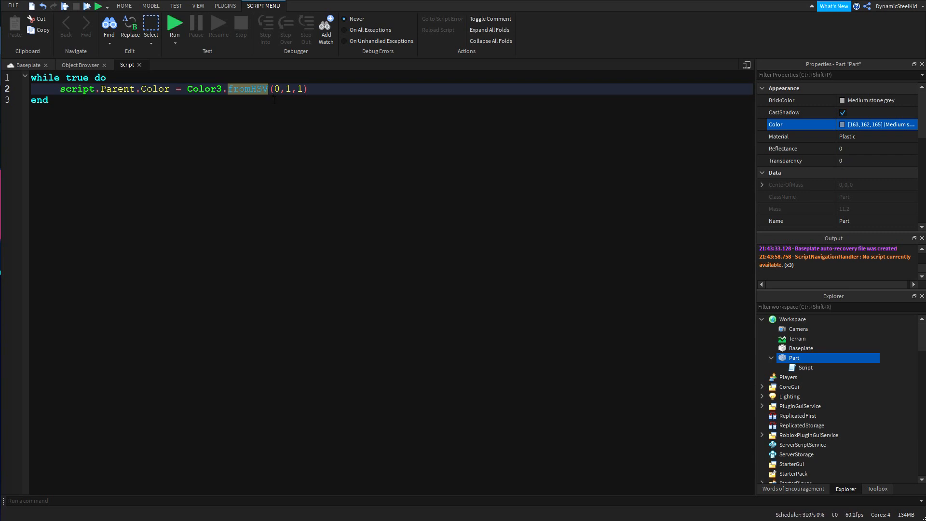
mouse_move(512, 258)
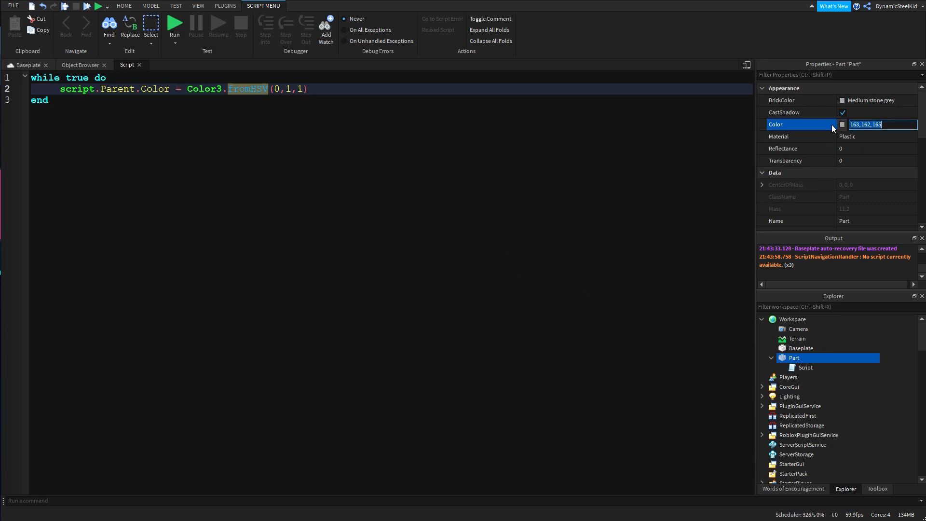
- In the Part's Color picker, try red, orange-yellow, yellow and magenta hues, returning to red
click(842, 124)
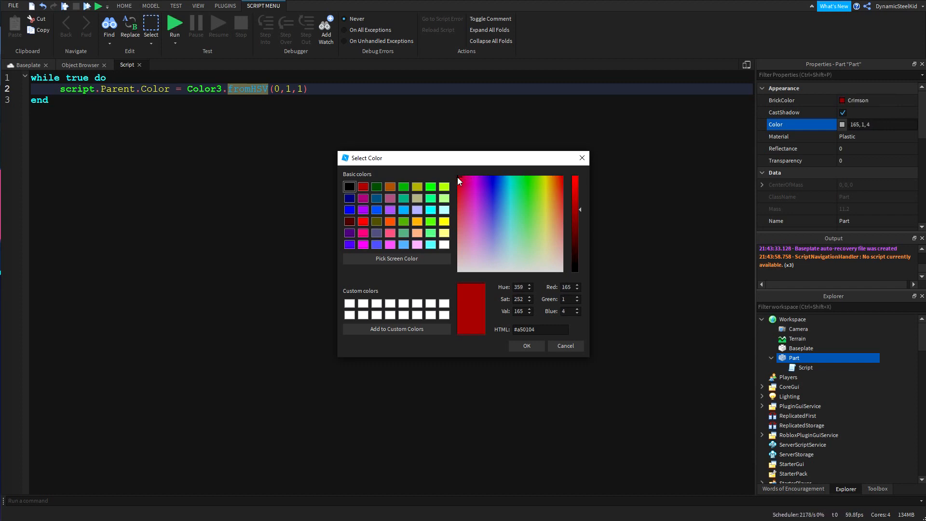
click(463, 182)
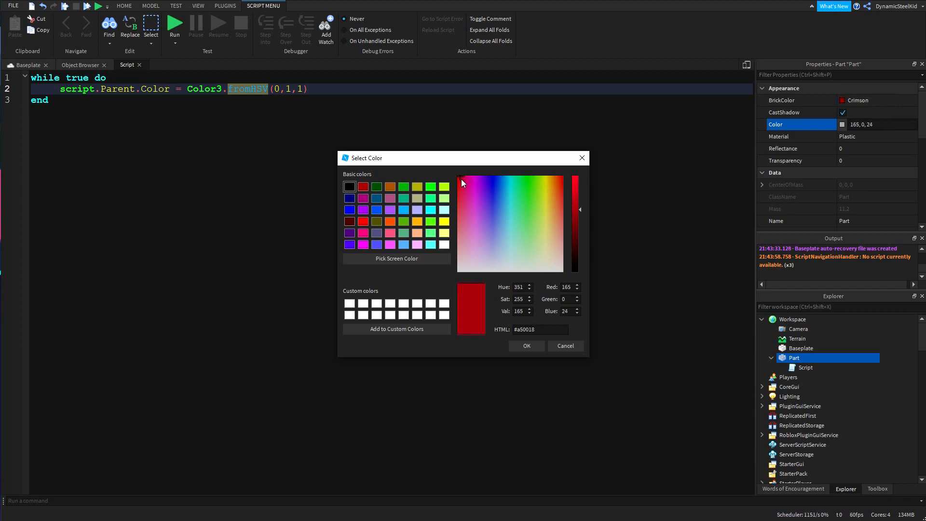
click(520, 179)
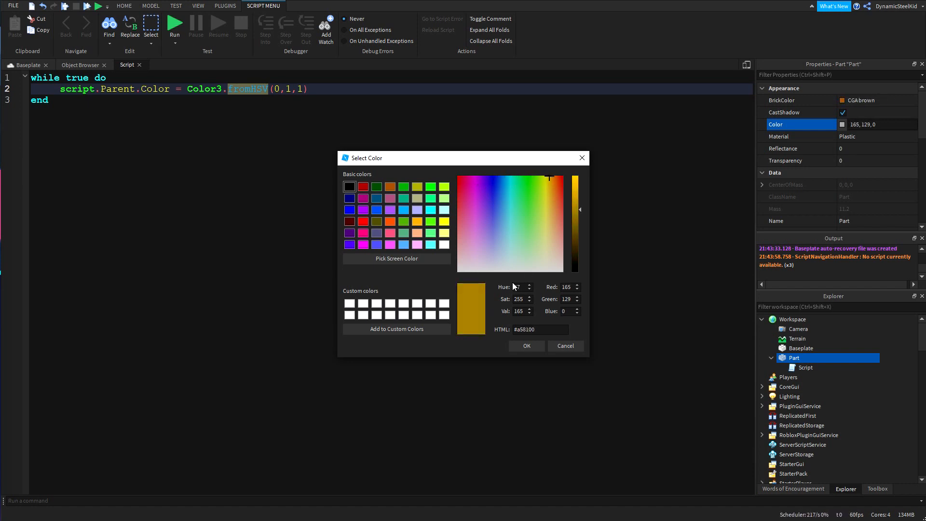
click(546, 180)
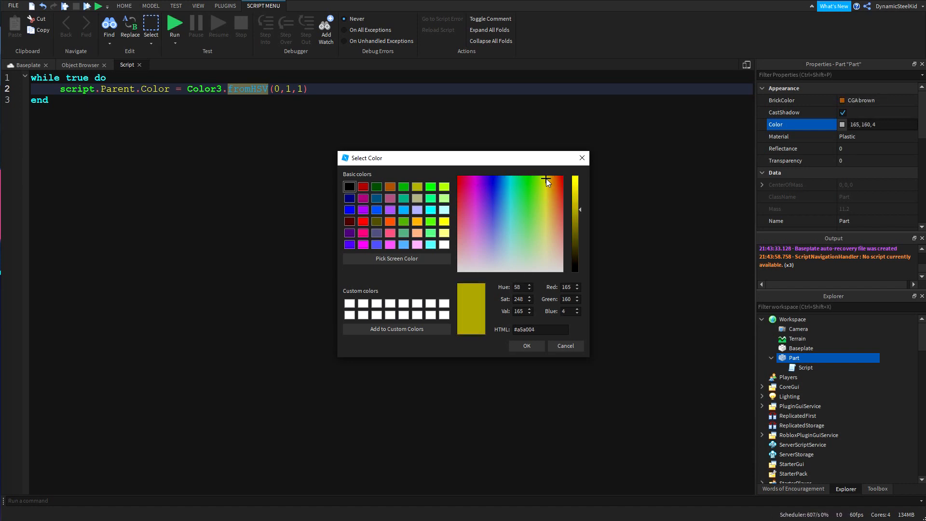
click(478, 181)
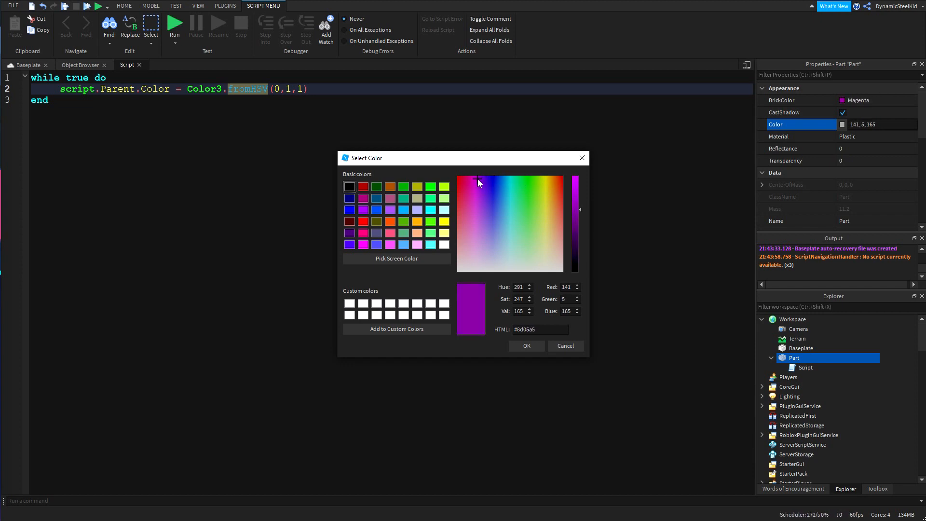
click(474, 177)
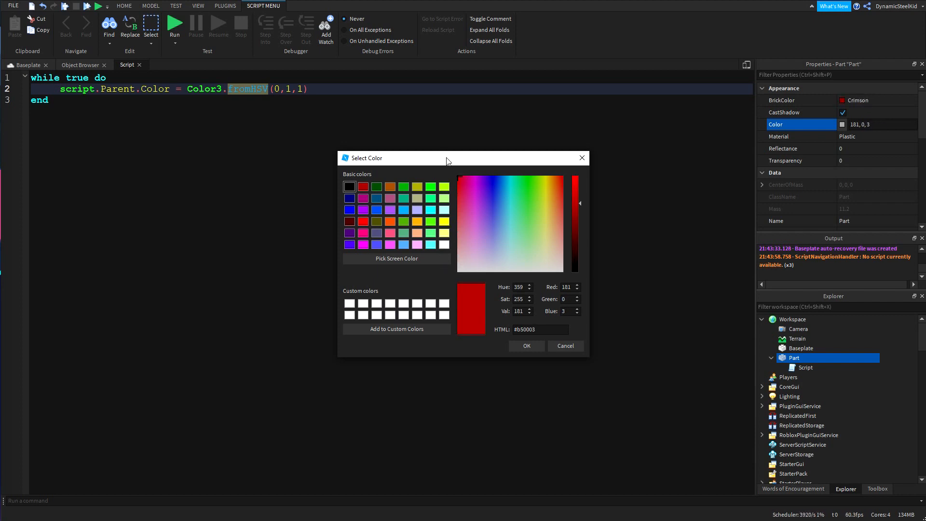
- Drag the Val slider down and back up, leaving bright red (255, 0, 4)
click(461, 204)
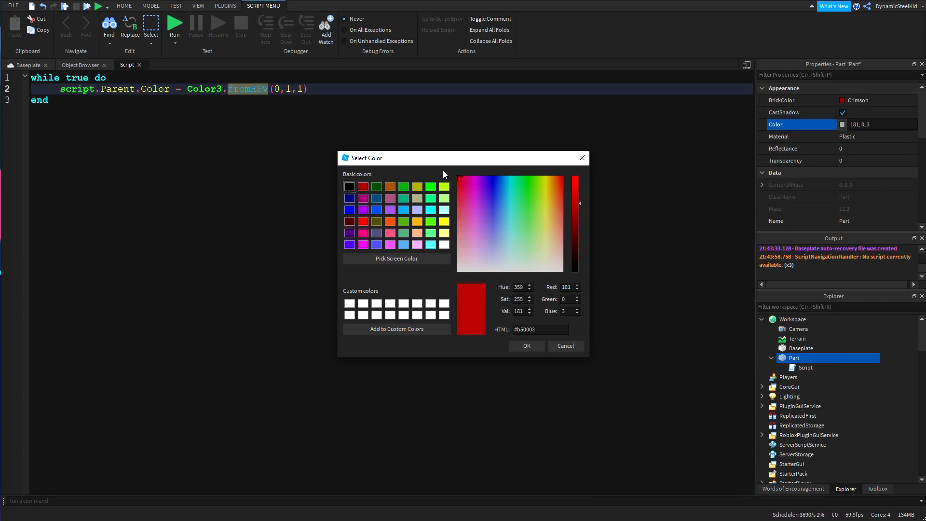
mouse_move(452, 178)
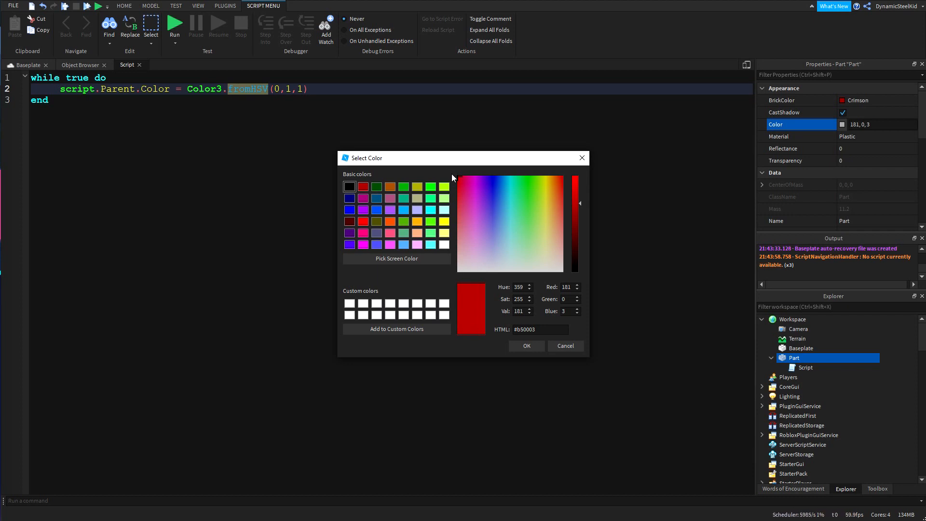
drag(580, 203, 576, 214)
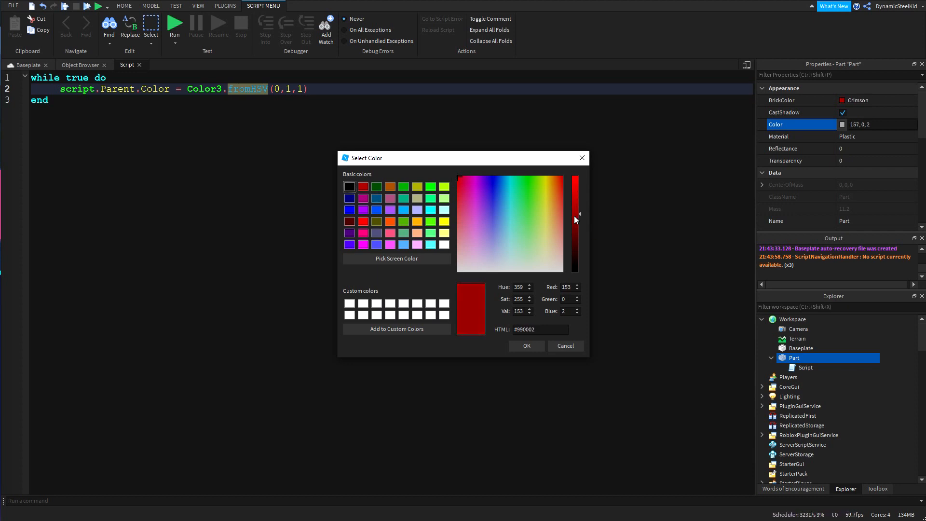
drag(574, 213, 574, 255)
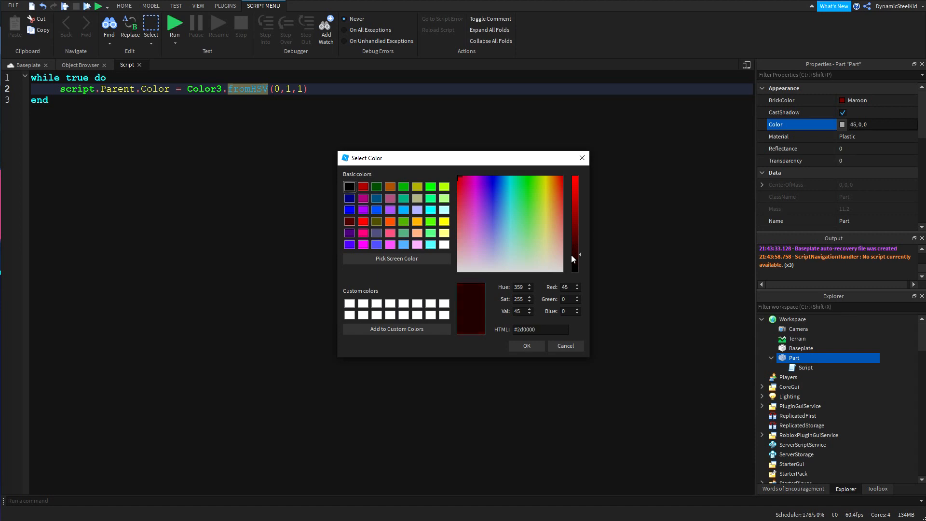
drag(576, 254, 576, 266)
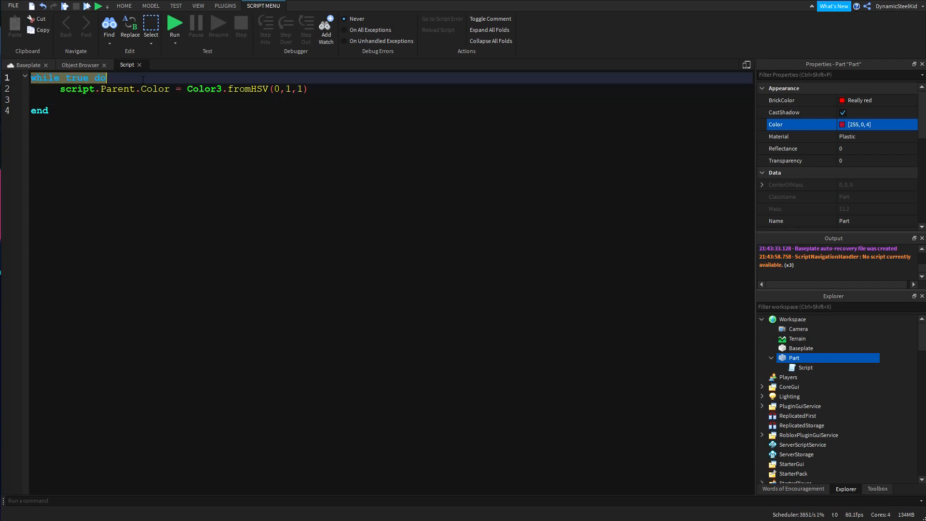
- On line 3 inside the while loop, write 'for i = 1,100,1 do'
click(61, 99)
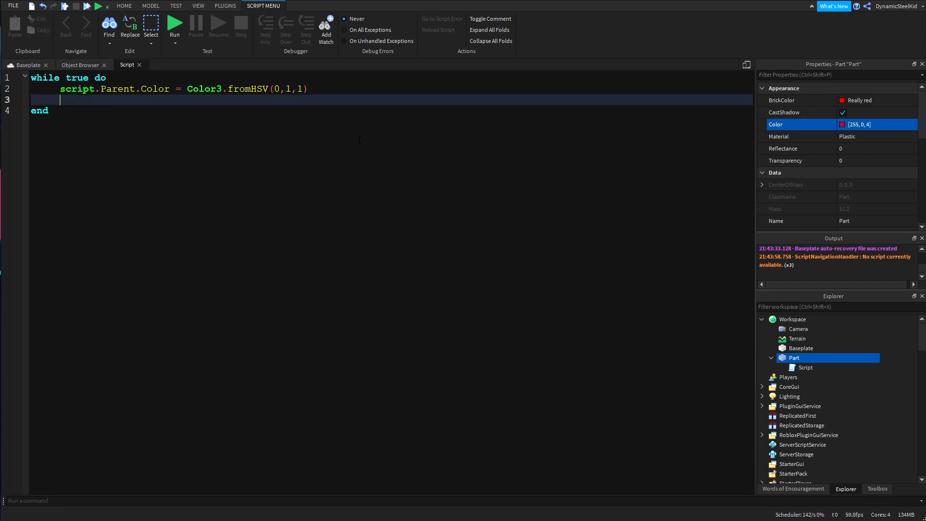
text(f)
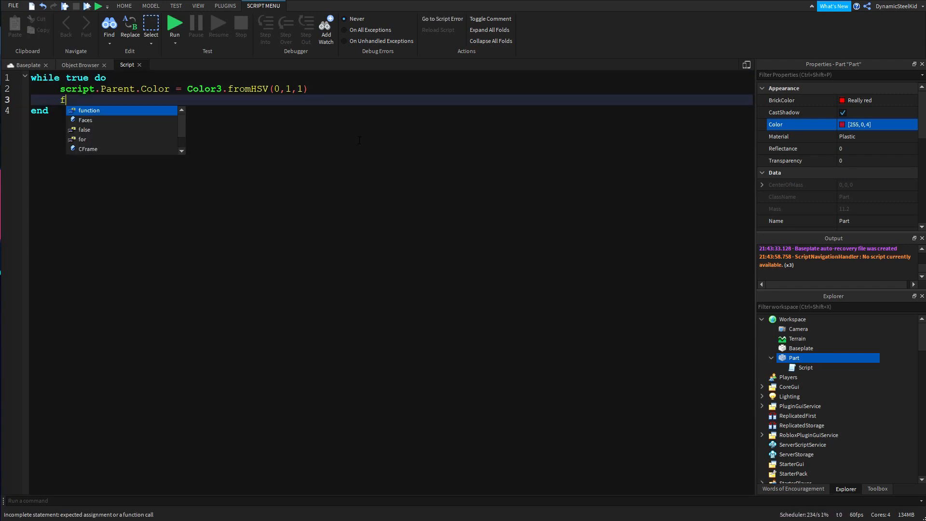
text(or)
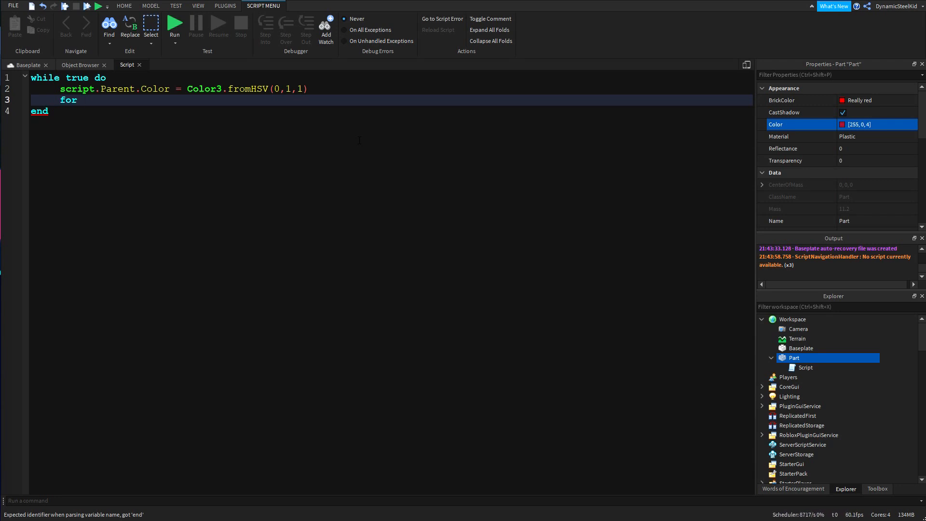
text(i)
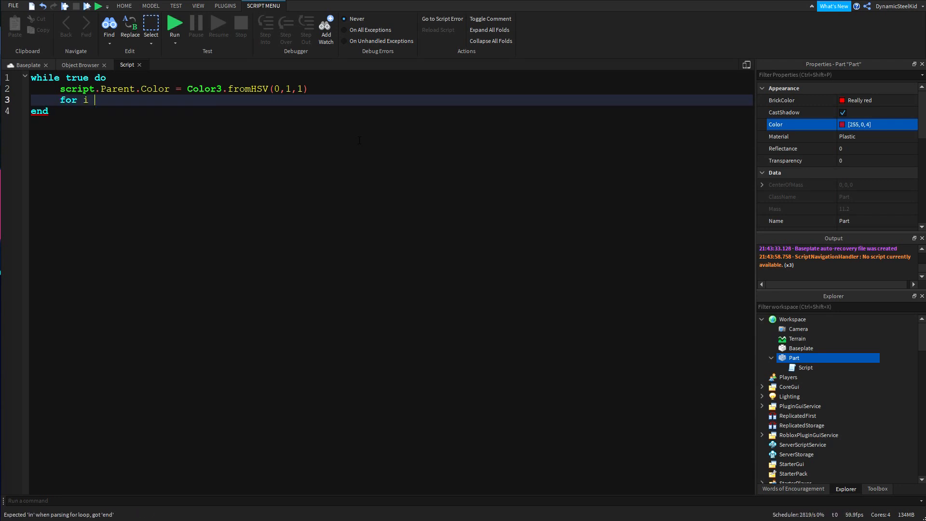
text(= 1,)
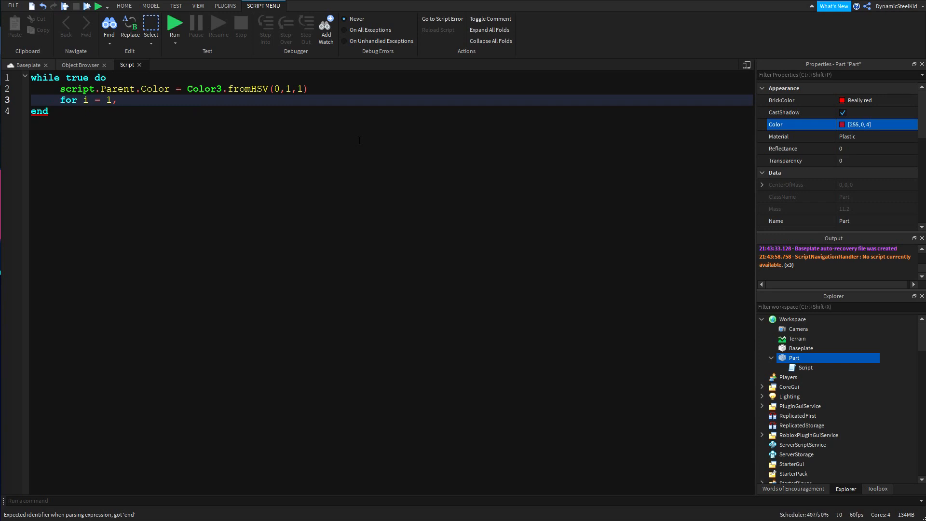
text(00,1 do)
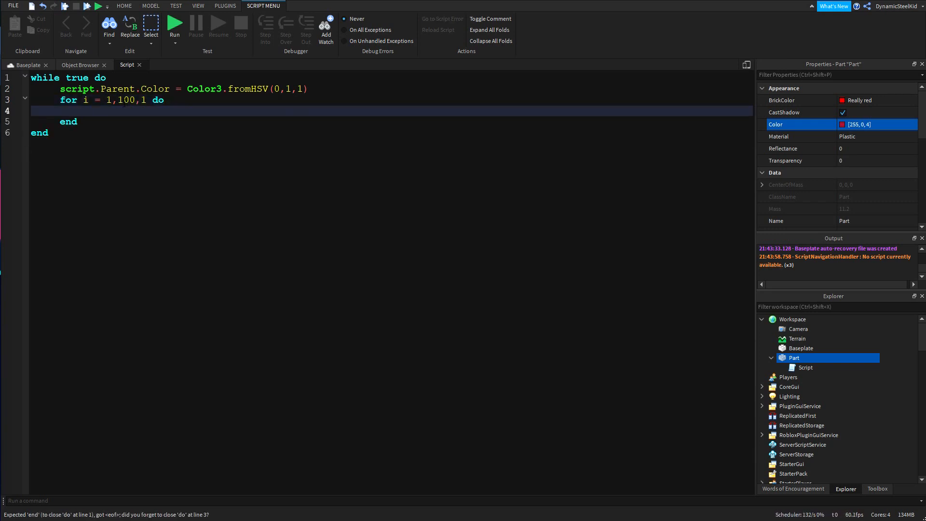
double_click(126, 100)
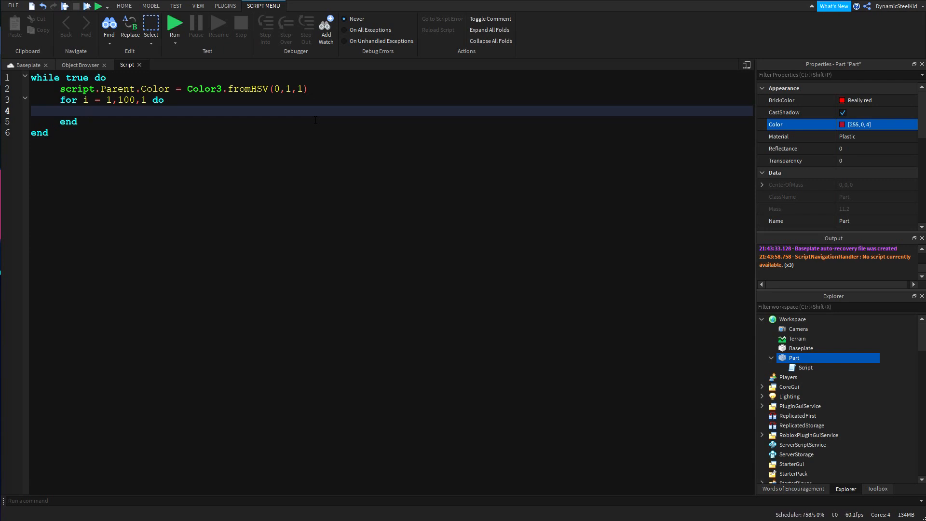
- Put the Color line inside the for loop with hue changed from 0 to i / 100
click(89, 111)
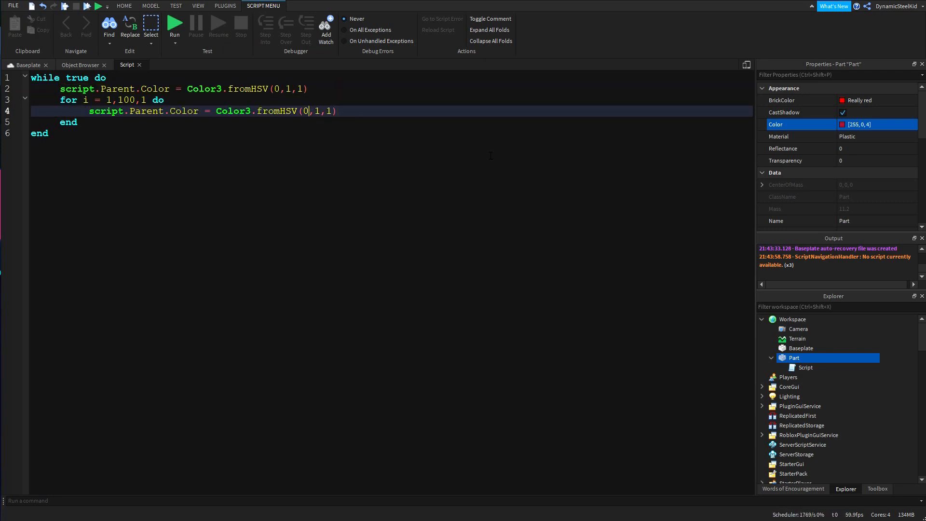
key(Backspace)
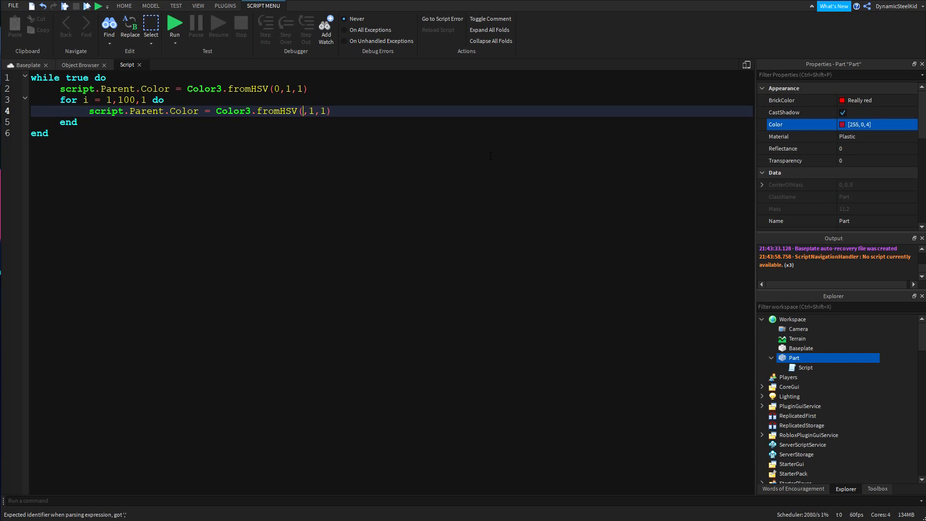
text(i / 100)
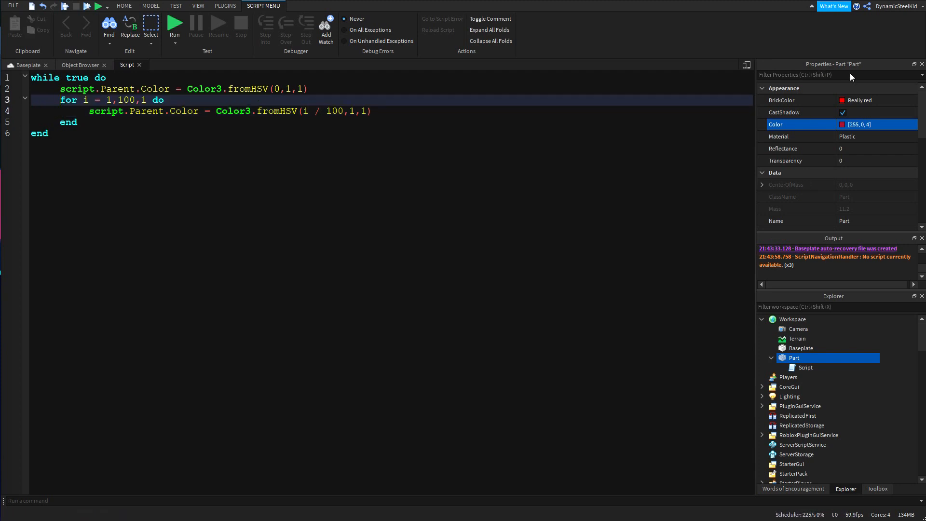
- Adjust saturation and hue in the Color picker, then close it at 255, 1, 5
click(877, 124)
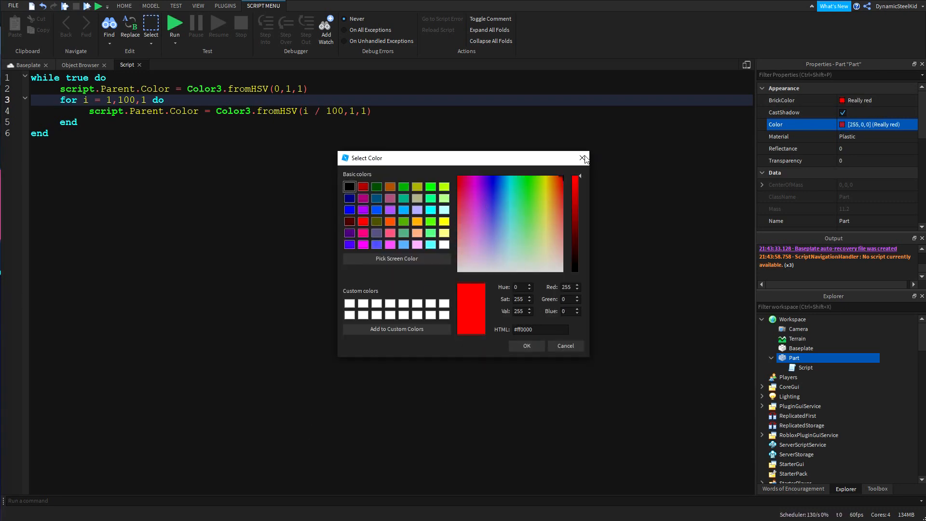
click(578, 176)
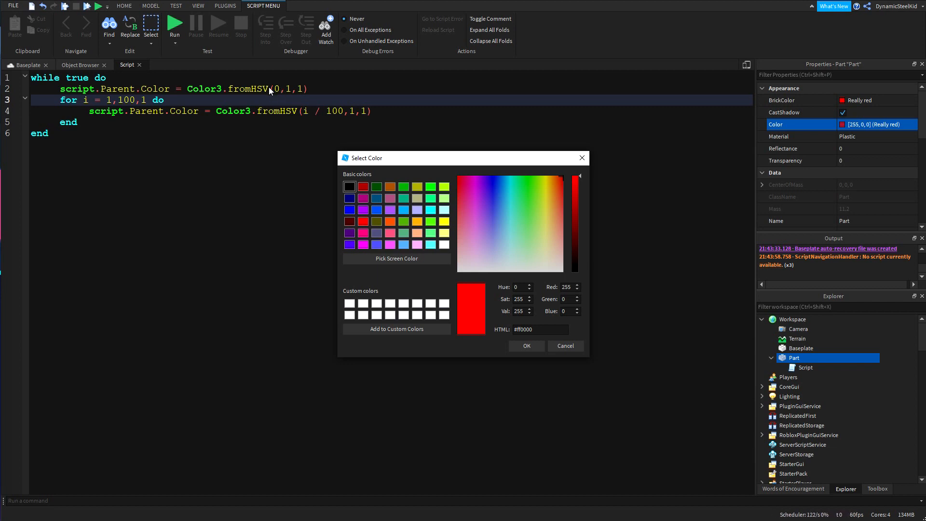
mouse_move(528, 303)
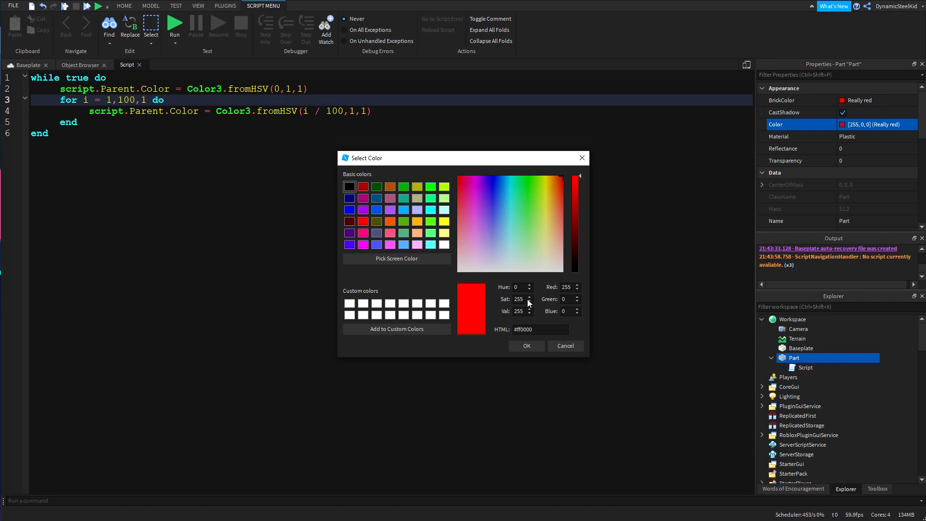
click(519, 287)
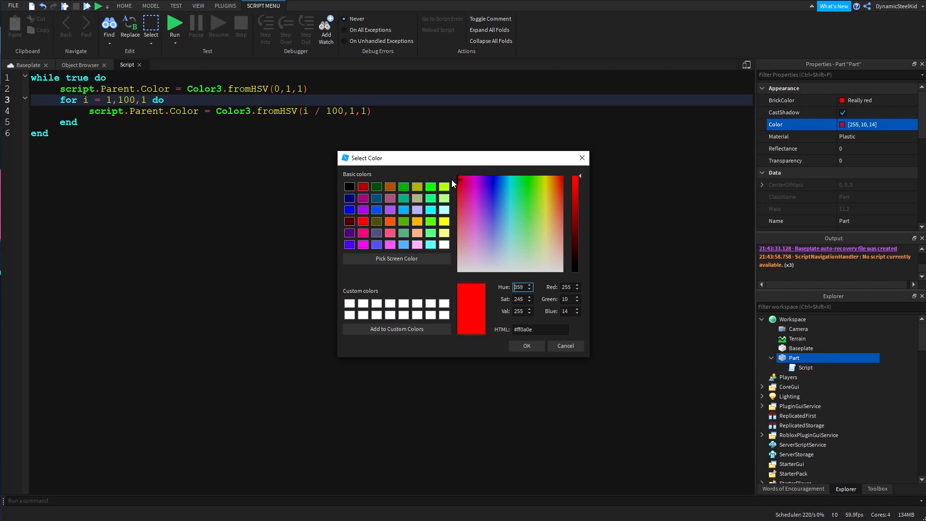
click(538, 180)
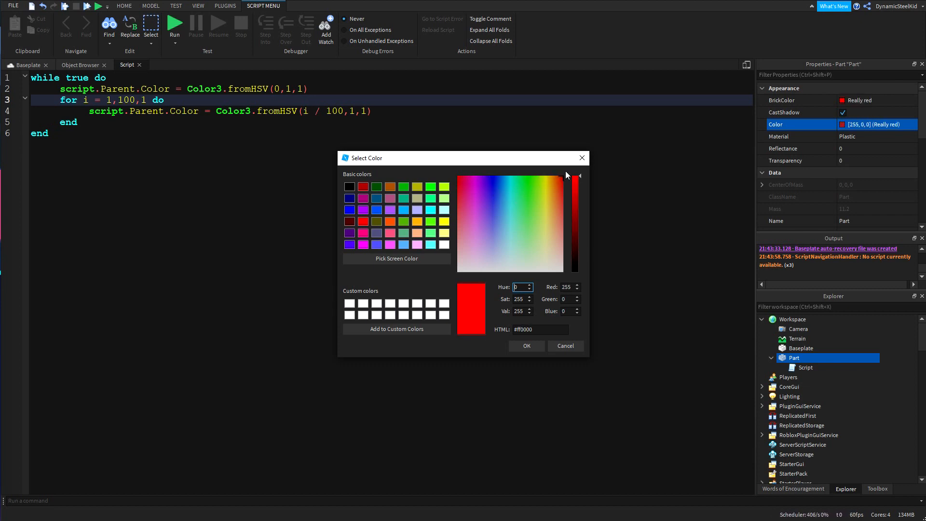
mouse_move(355, 134)
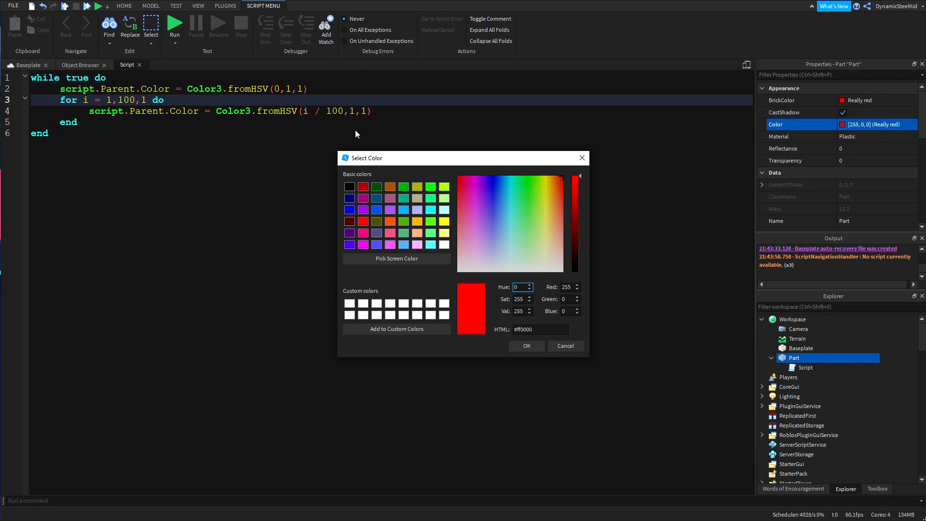
mouse_move(122, 105)
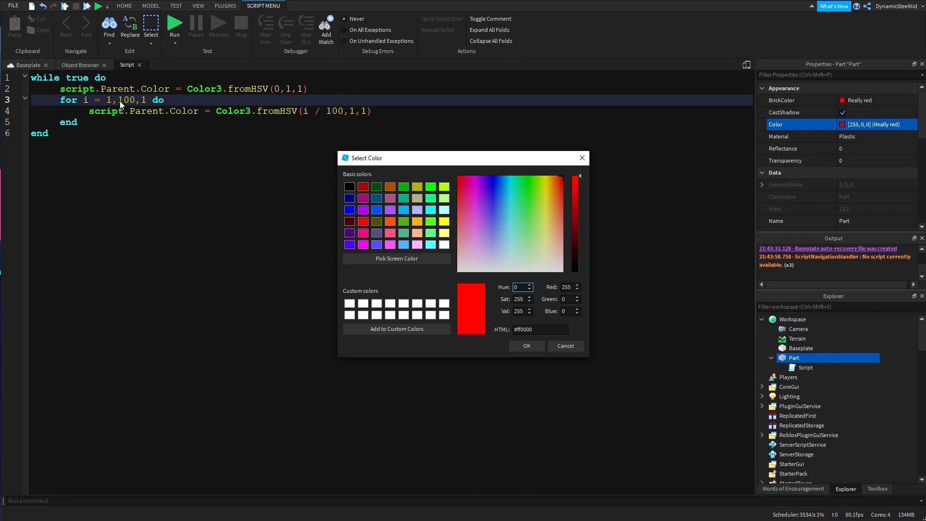
mouse_move(349, 115)
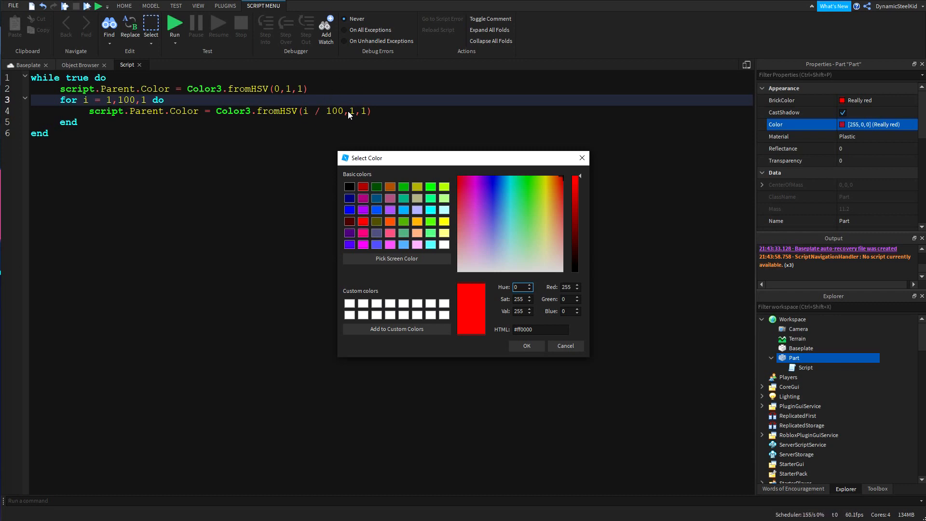
mouse_move(337, 115)
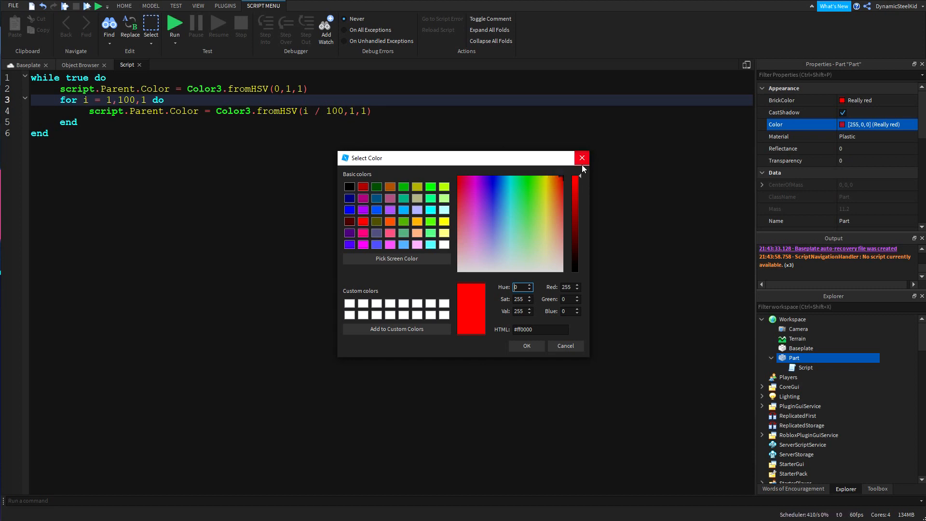
mouse_move(567, 179)
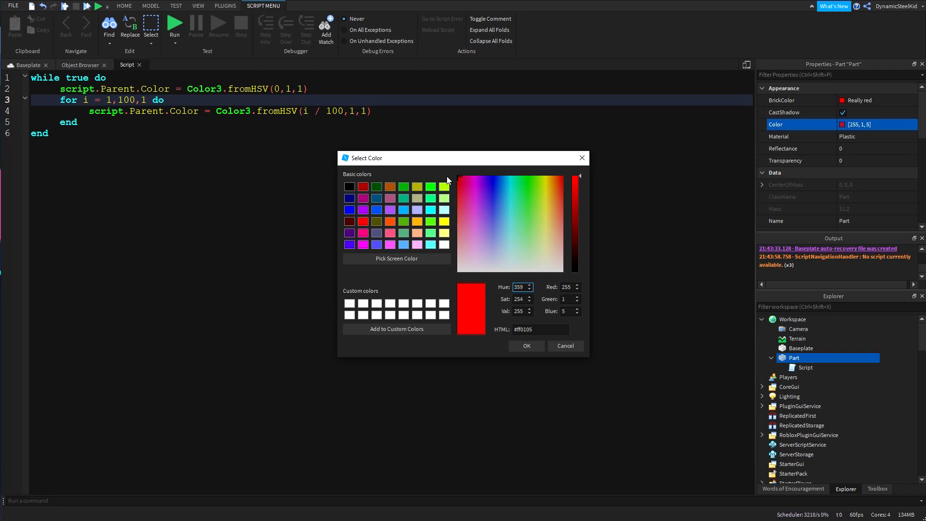
mouse_move(565, 202)
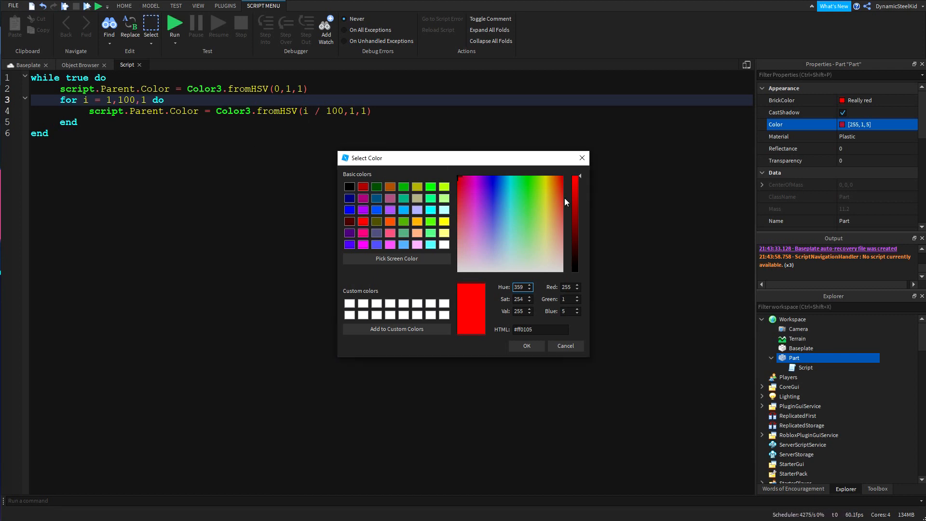
click(564, 345)
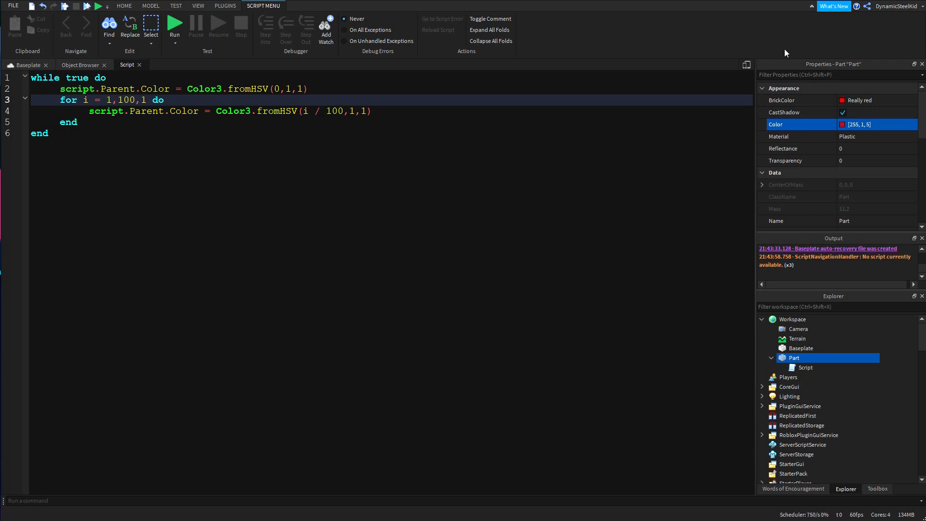
click(860, 124)
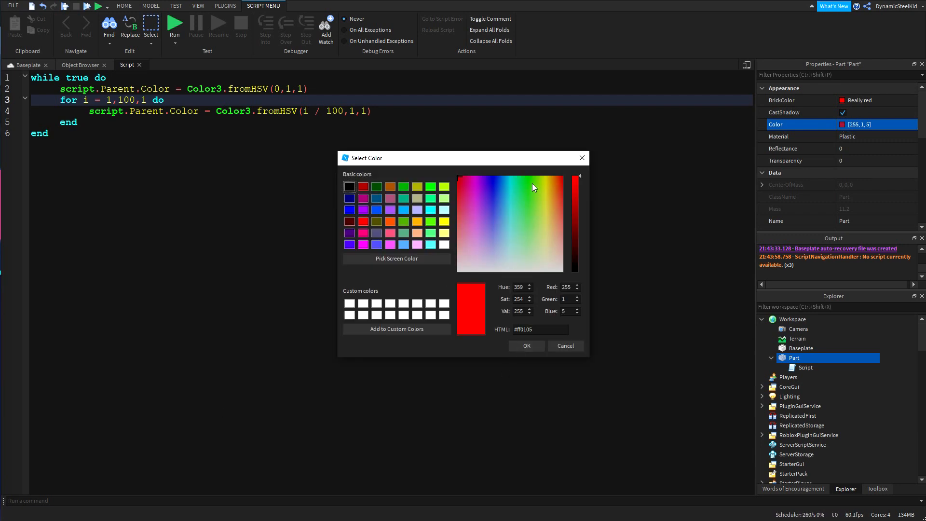
click(530, 177)
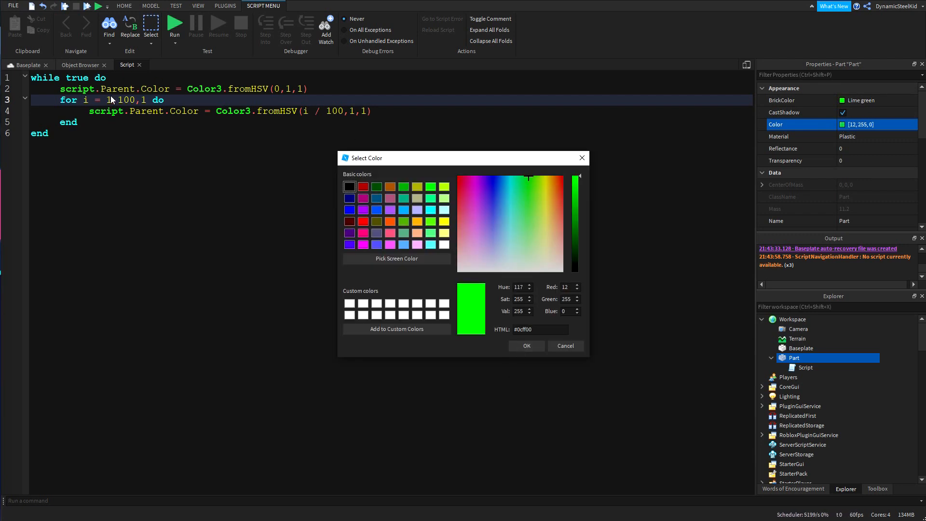
click(498, 178)
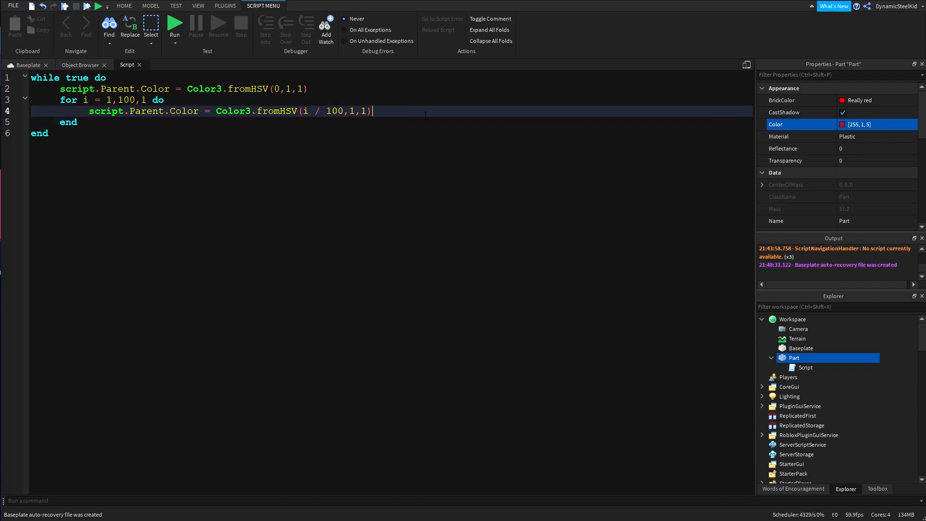
- Add wait(0.03) to the for loop after each colour change
text(wait()
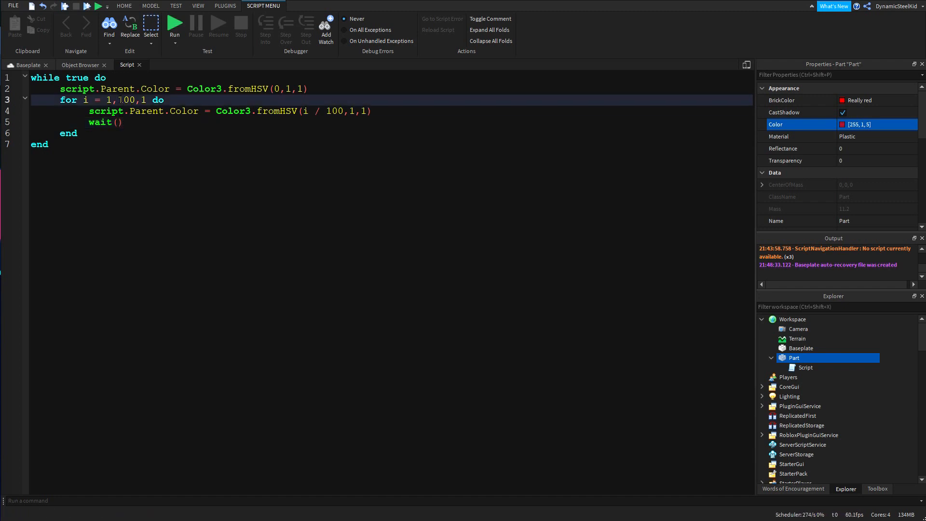
double_click(126, 99)
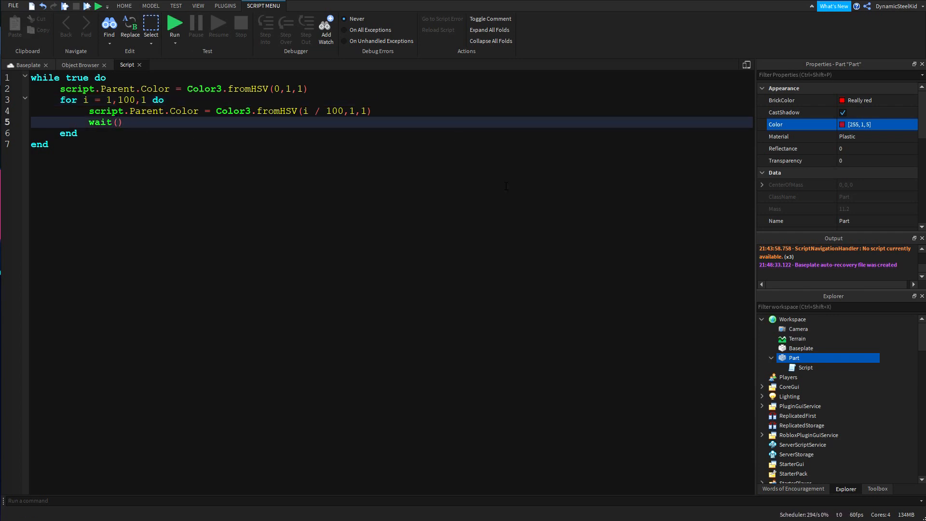
text(0.03)
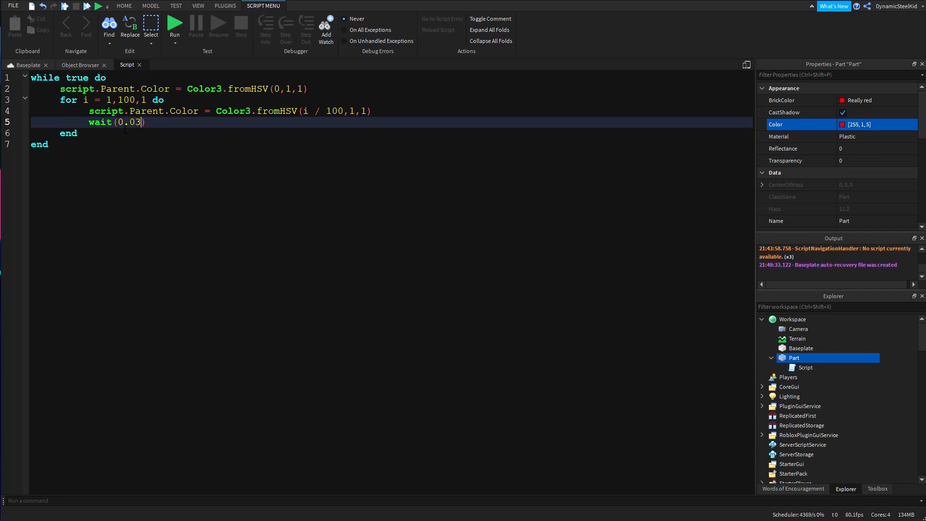
mouse_move(269, 130)
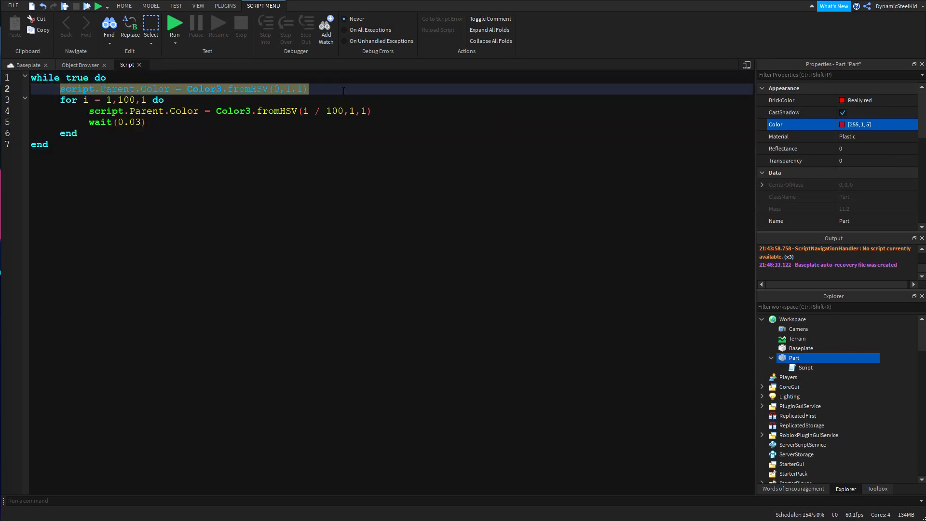
- Declare Time = 0.03 and Colours = 100 at the top, using wait(Time) in the loop
click(112, 99)
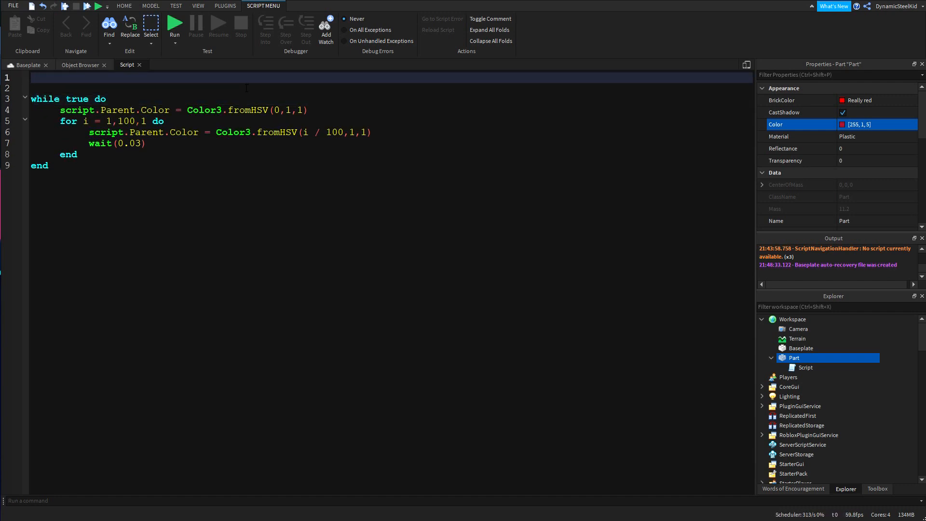
mouse_move(242, 63)
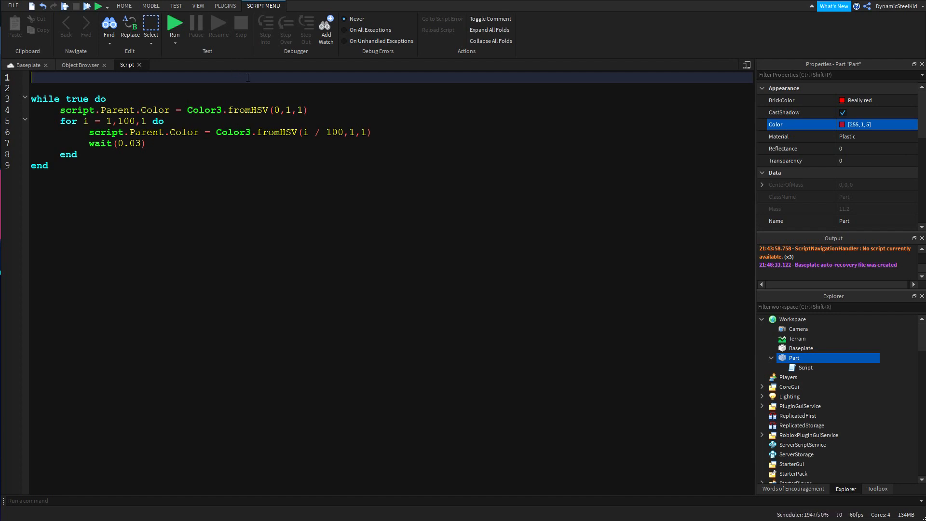
text(time =)
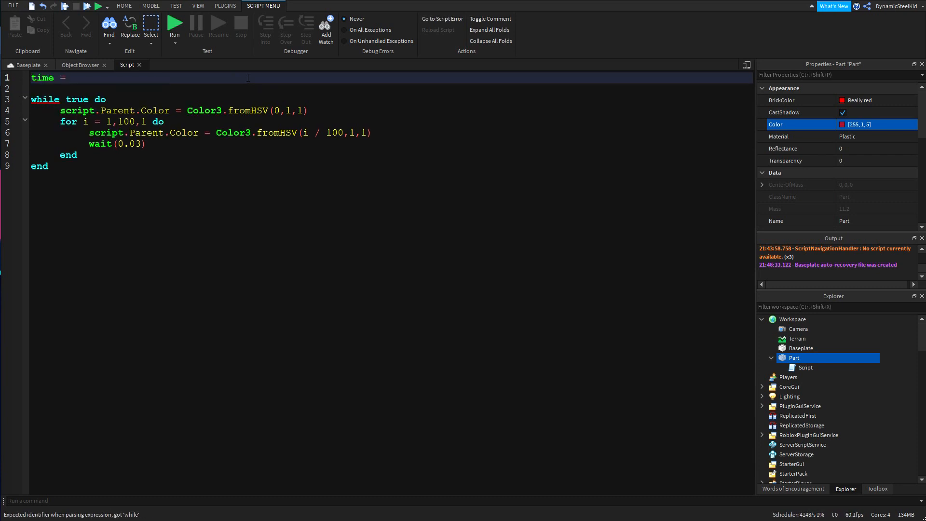
text(0.03)
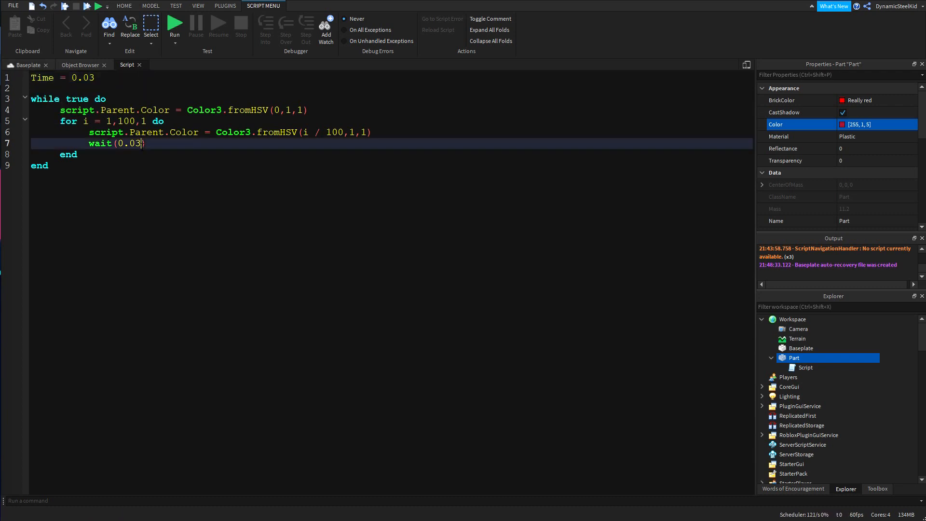
text(Time)
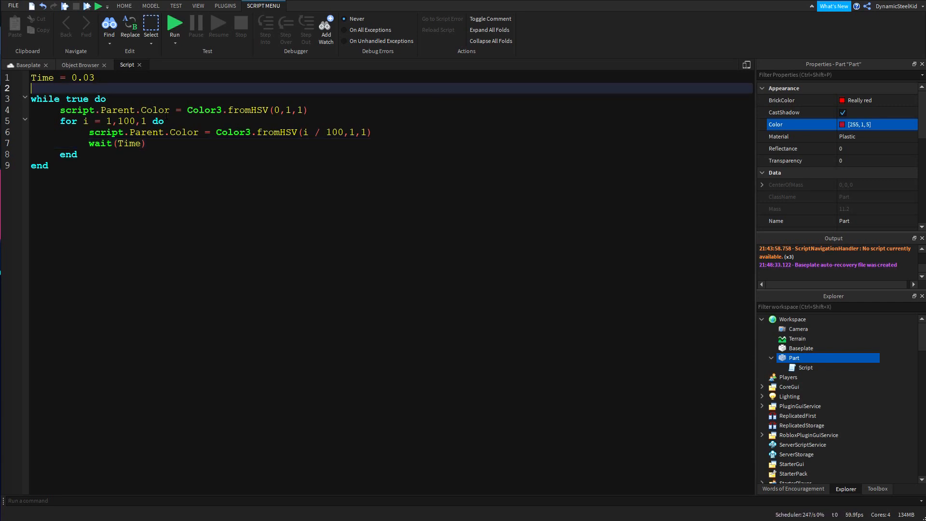
text(Colours =)
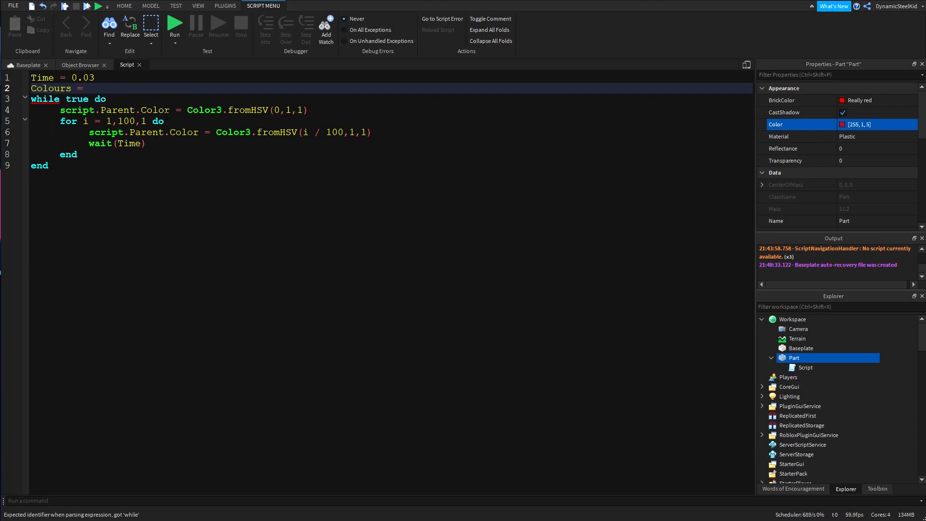
text(100)
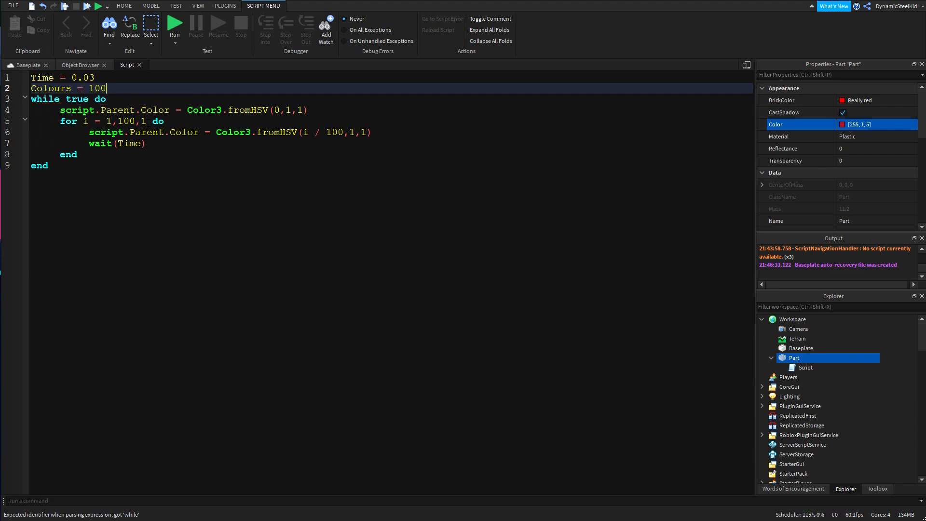
- Replace both hard-coded 100s with Colours in the for loop and hue, then start a test run
double_click(127, 121)
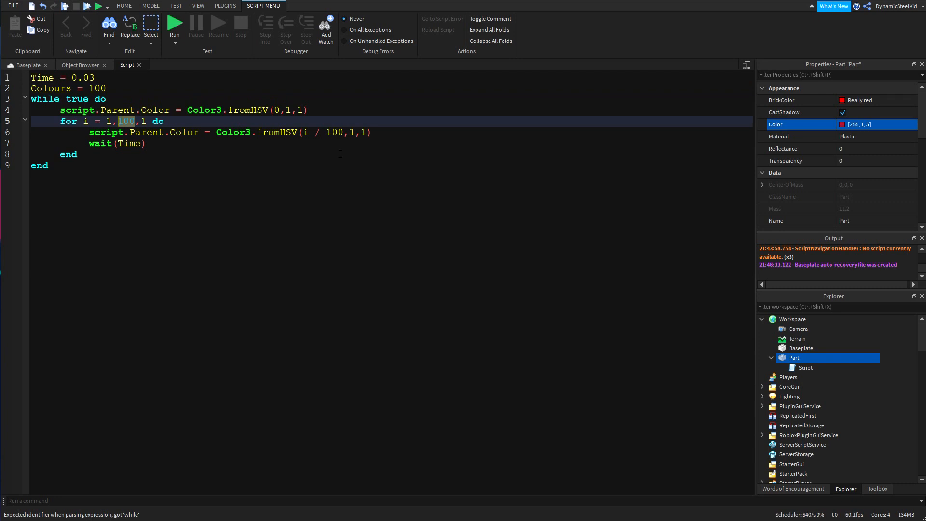
text(Colours)
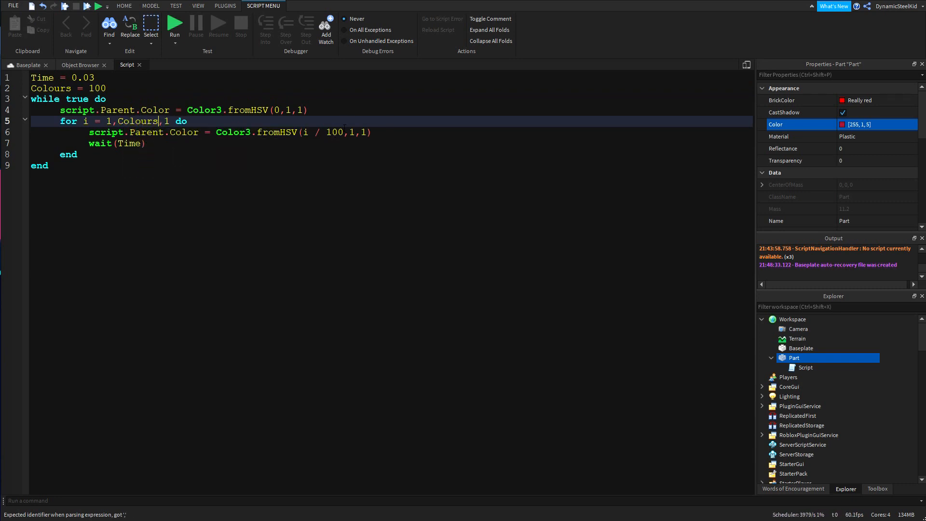
text(Co)
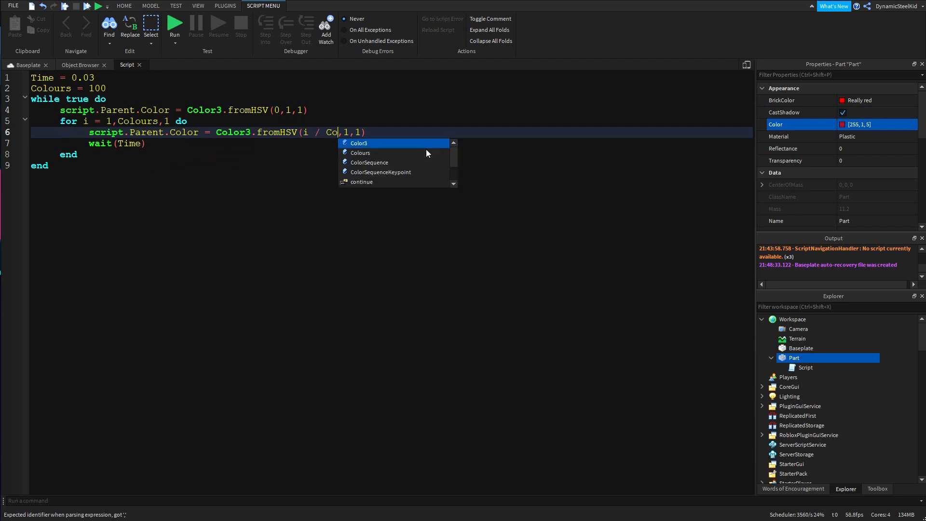
click(360, 152)
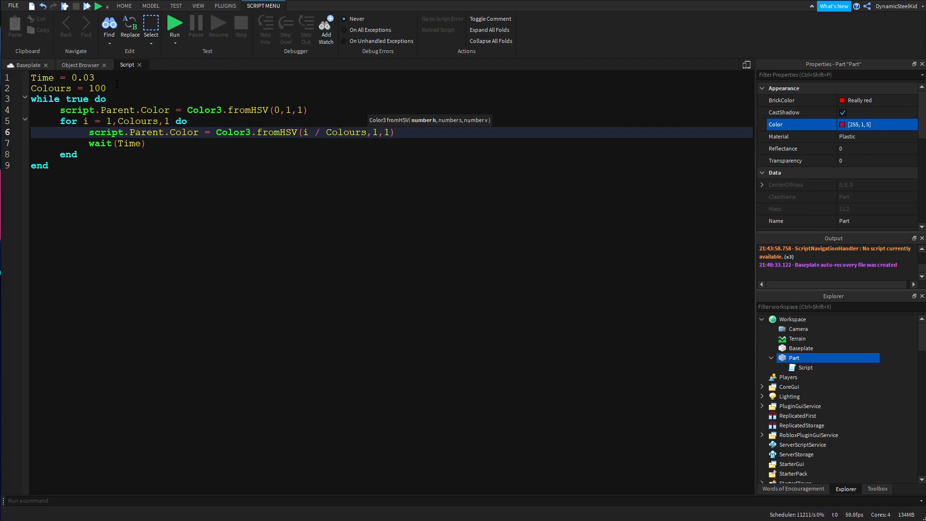
click(97, 88)
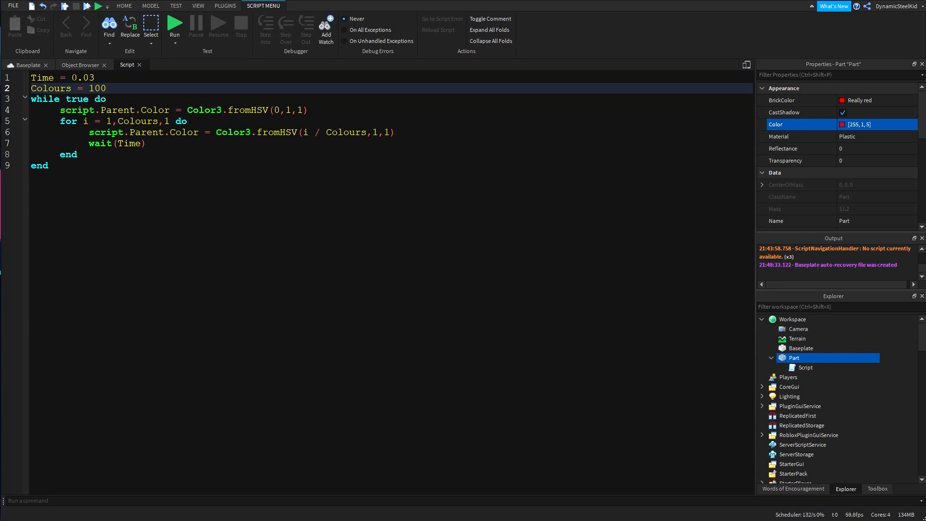
double_click(84, 77)
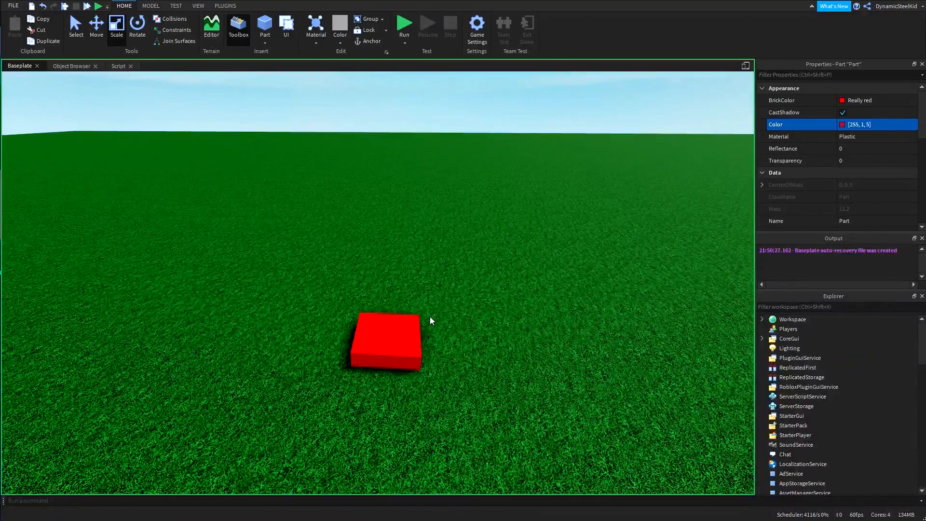
- Stop the test run and reopen the Part's Script in the editor
click(405, 24)
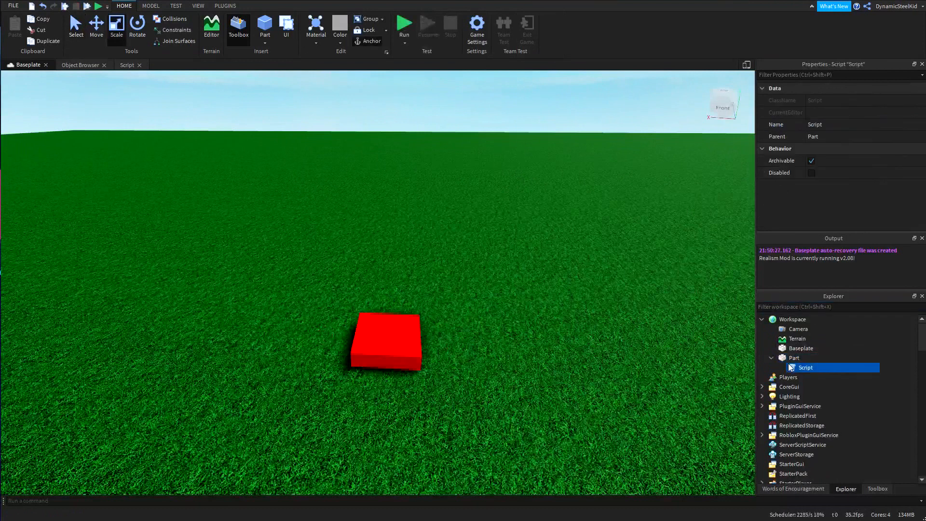
double_click(805, 367)
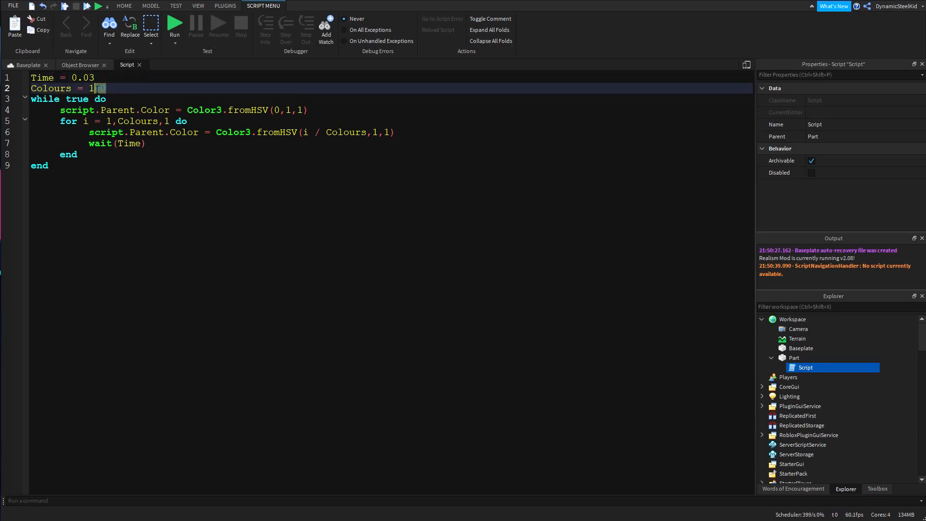
- Set Colours to 2, then run and stop a test of the Baseplate scene
text(2)
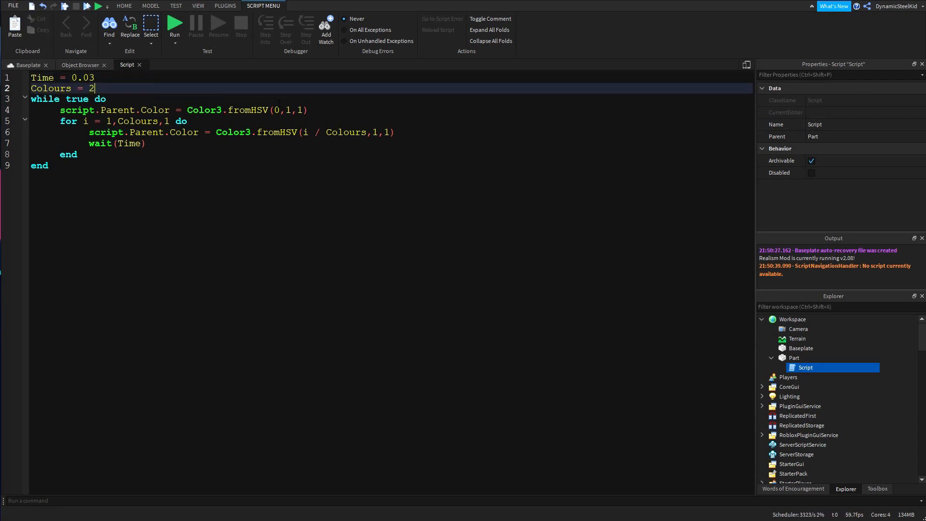
click(123, 5)
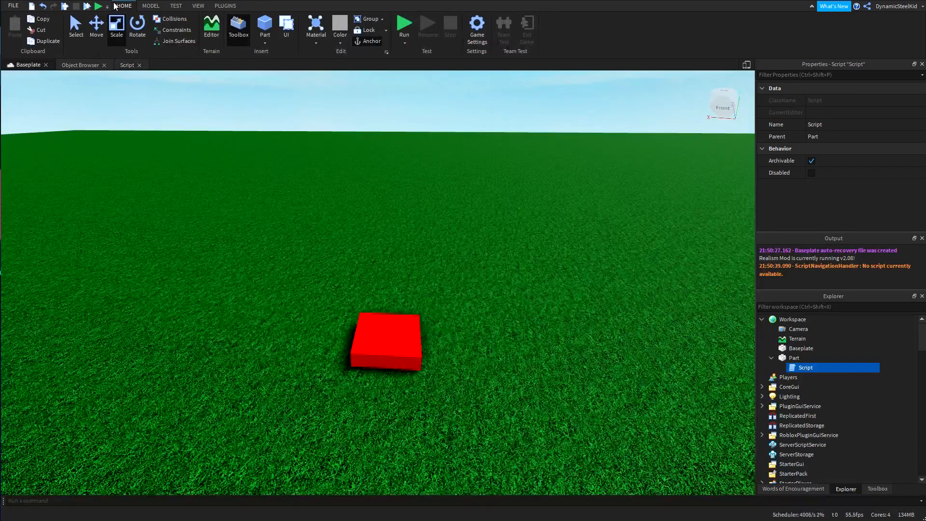
click(98, 6)
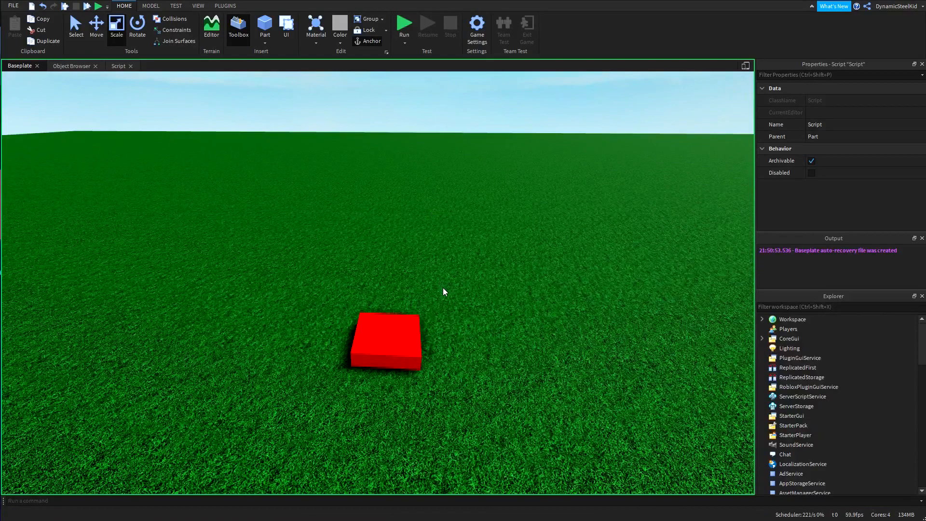
click(404, 23)
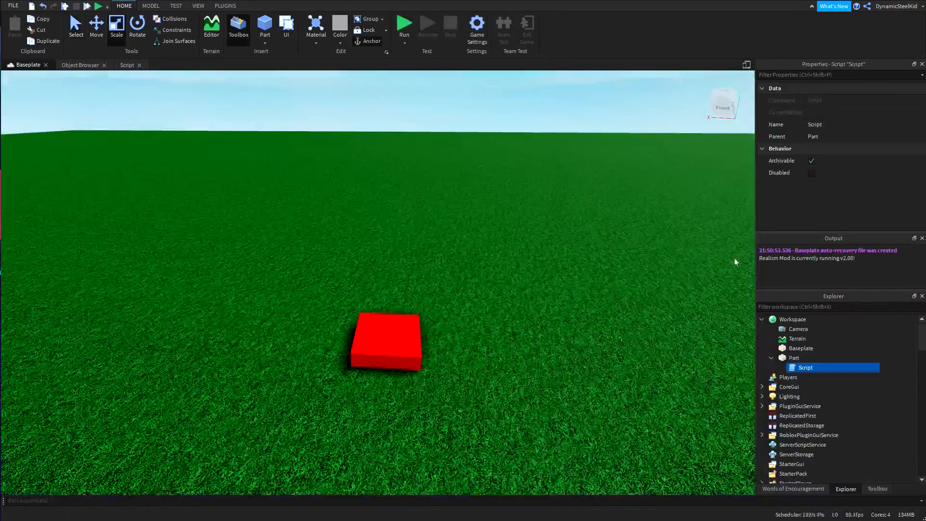
- Reopen the Part's script, change Colours to 200, and return to the Baseplate scene
click(772, 358)
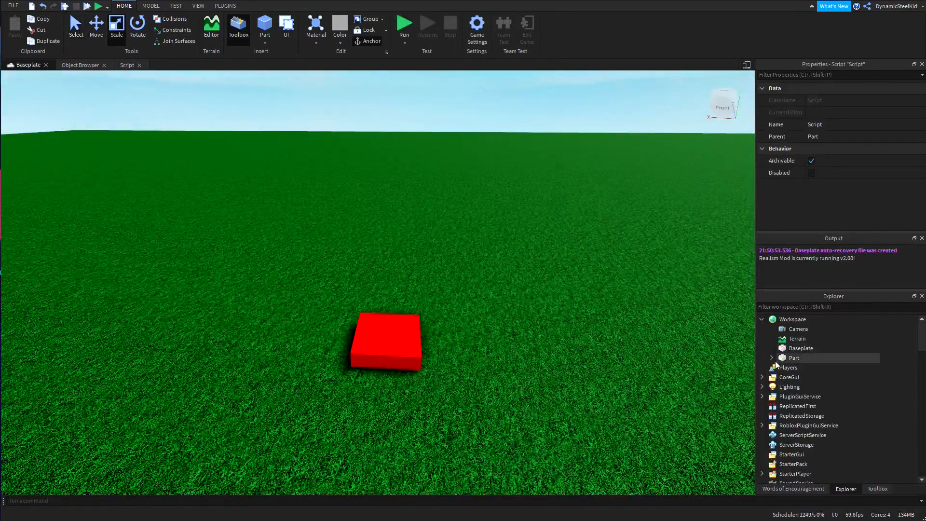
double_click(805, 368)
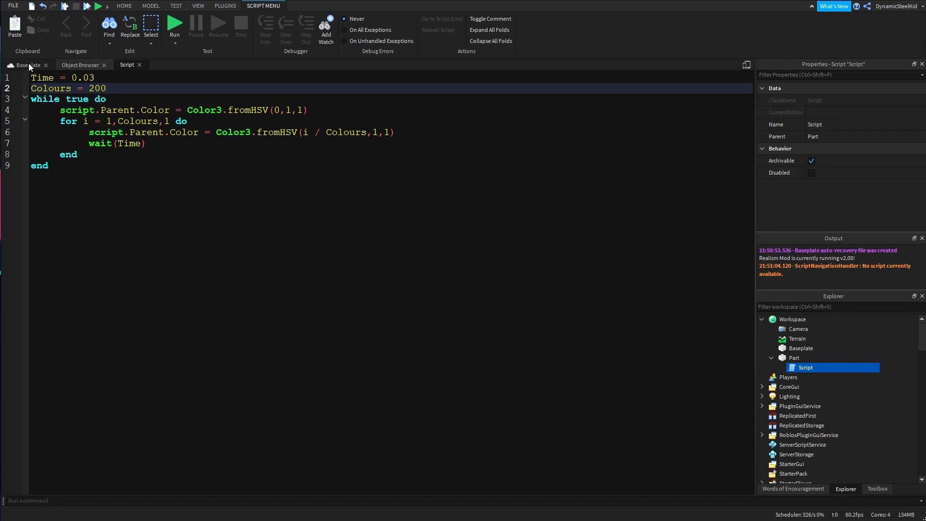
click(106, 88)
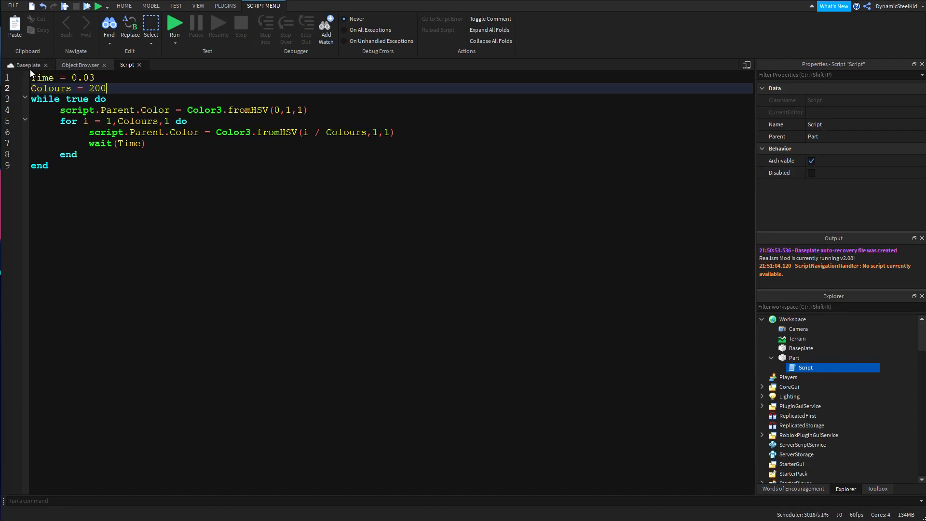
click(124, 6)
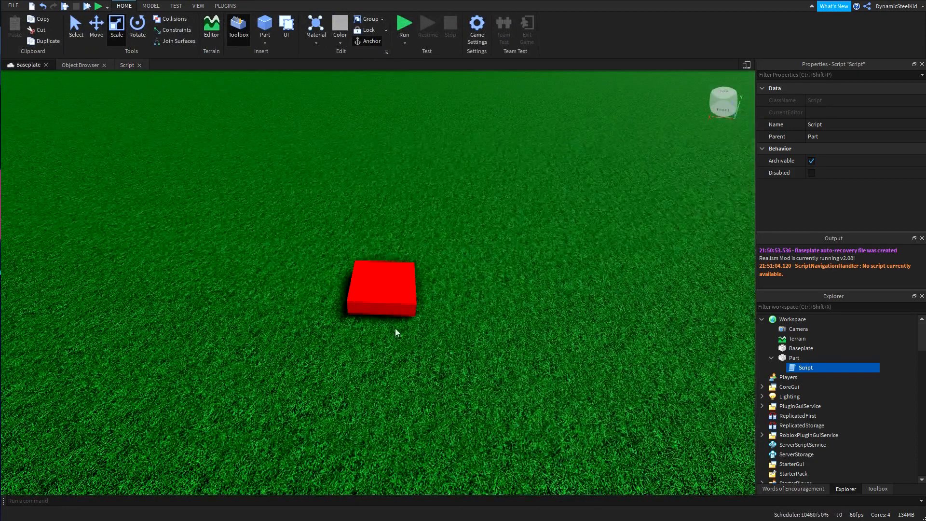